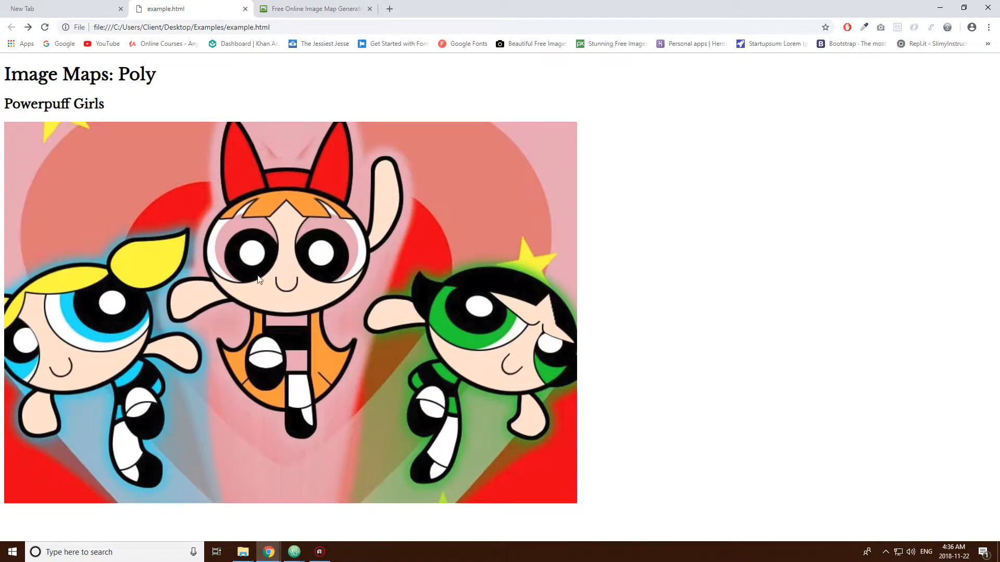
mouse_move(116, 284)
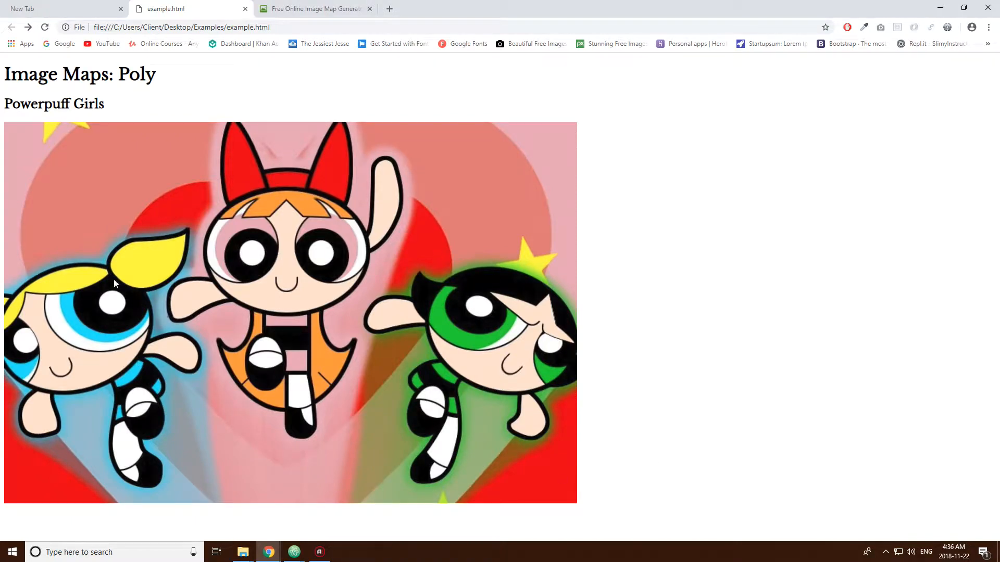
mouse_move(363, 231)
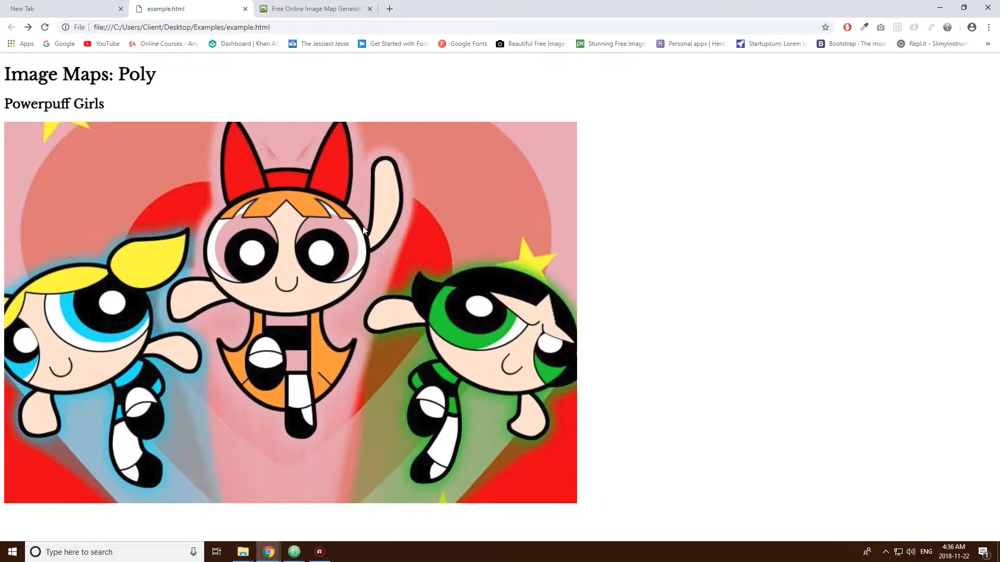
mouse_move(148, 273)
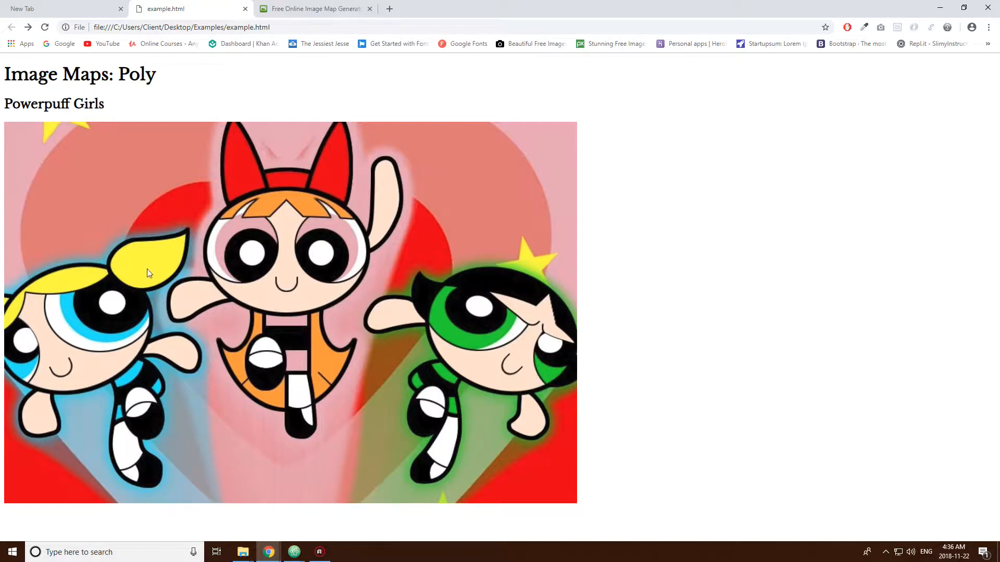
mouse_move(105, 194)
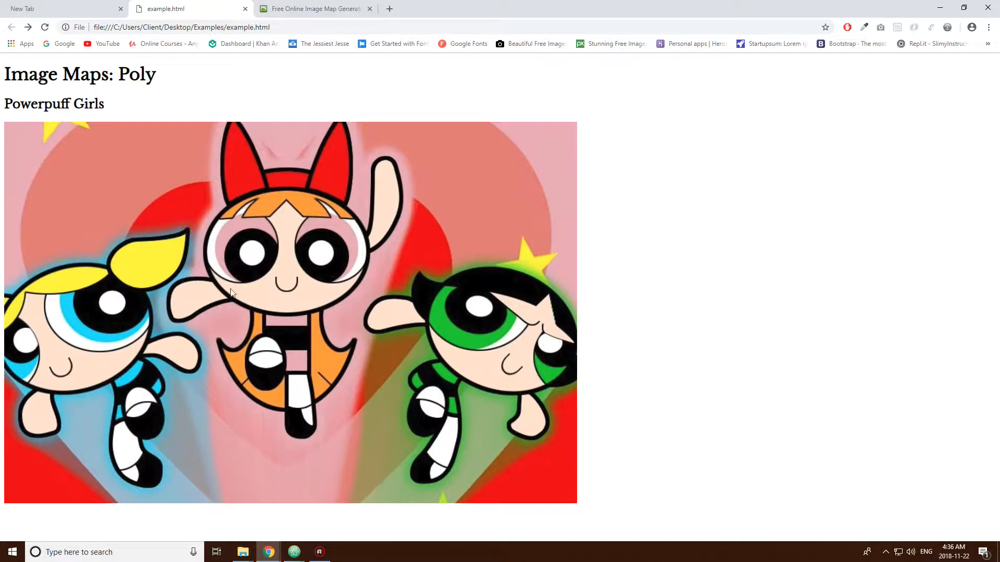
Step: Choose Select Image from My PC and browse into the Examples images folder for the Powerpuff Girls picture
click(313, 8)
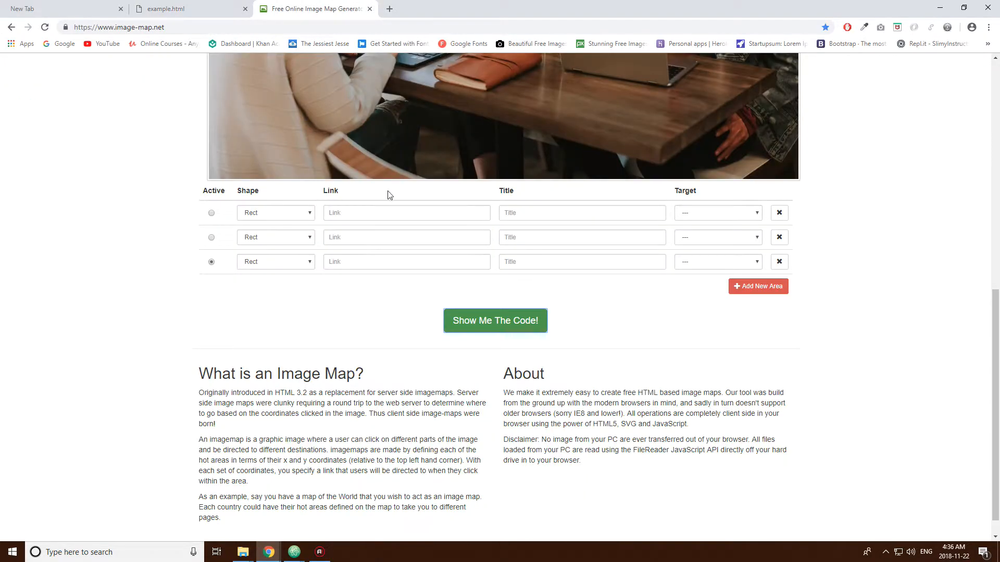
scroll(up, 3)
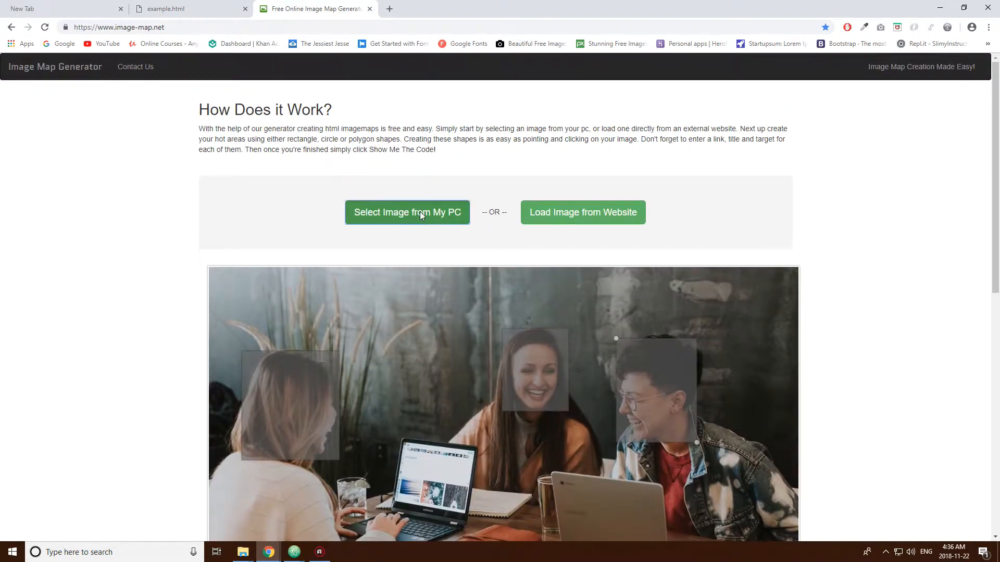
click(406, 213)
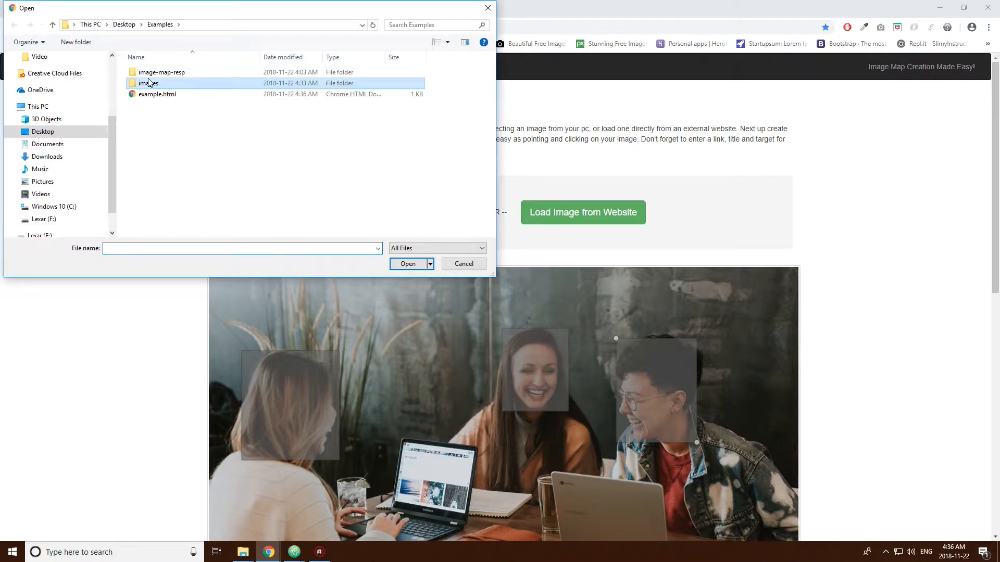
double_click(149, 83)
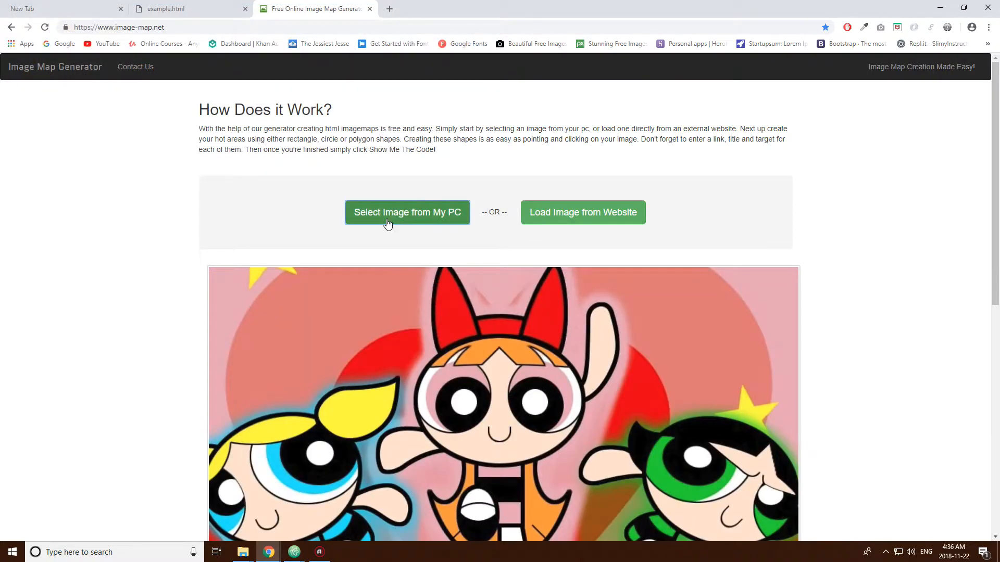
Step: Set the first area's shape to Poly
click(276, 434)
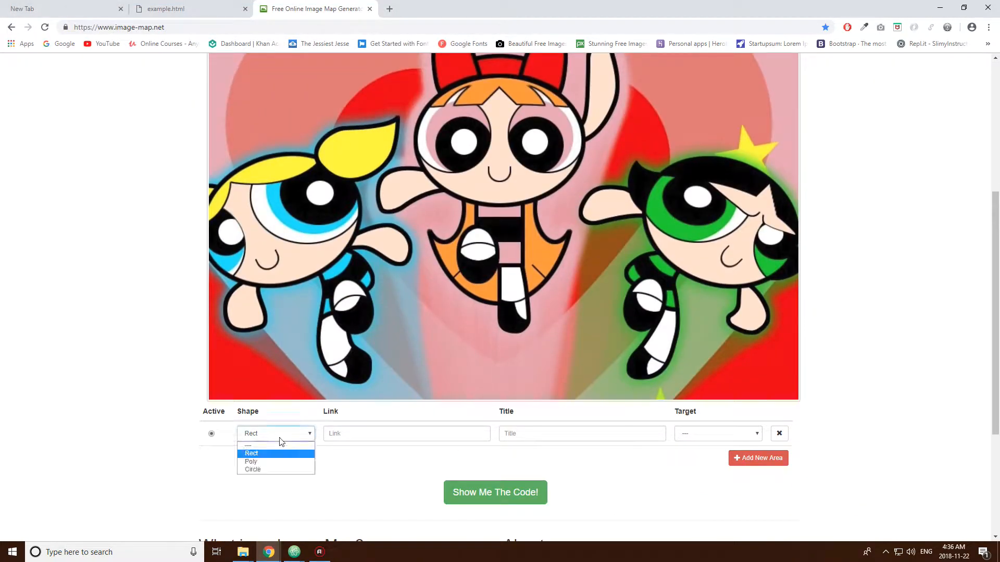
click(251, 462)
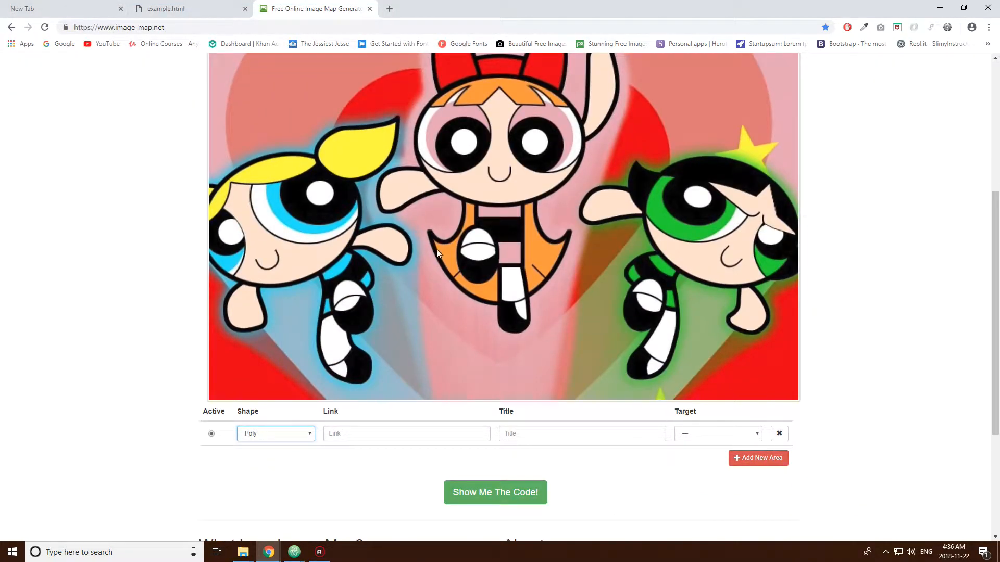
scroll(up, 3)
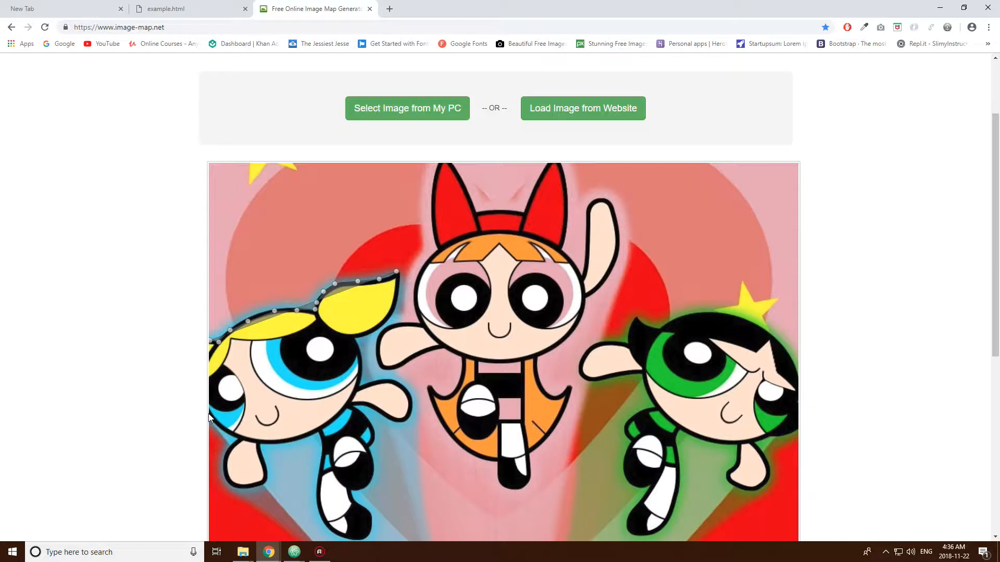
scroll(down, 3)
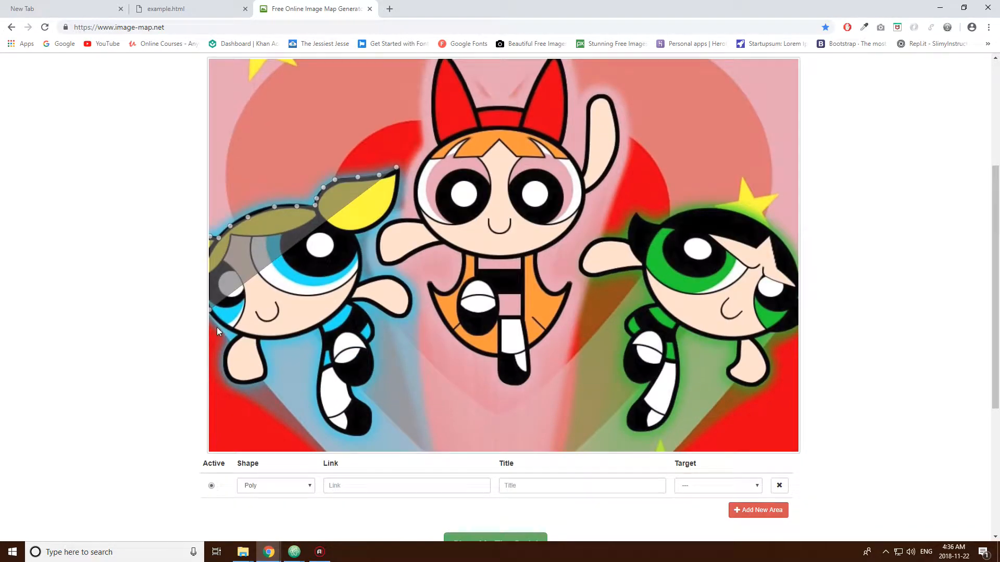
Step: Trace polygon points around Bubbles' head, face, legs and body on the left
click(239, 338)
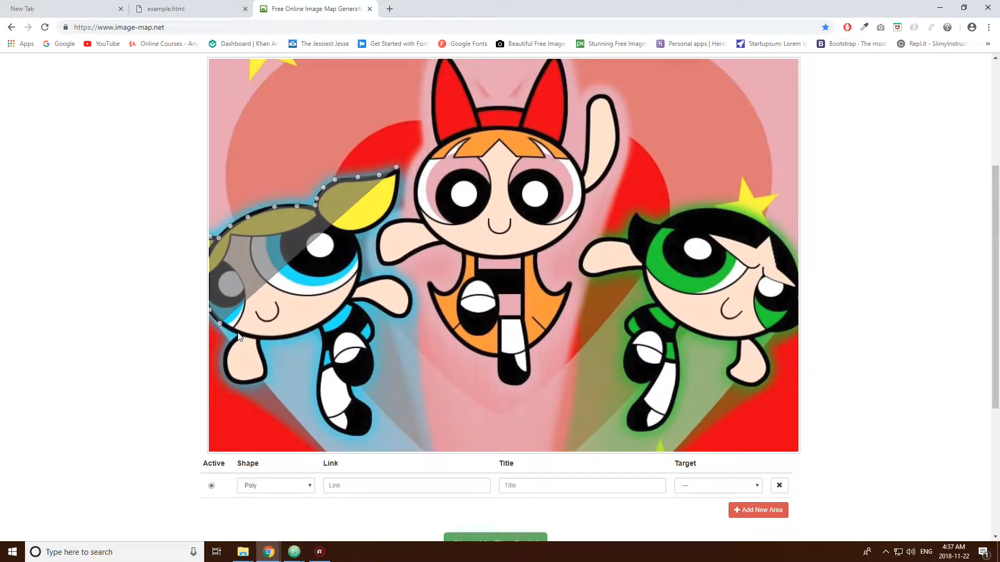
click(230, 351)
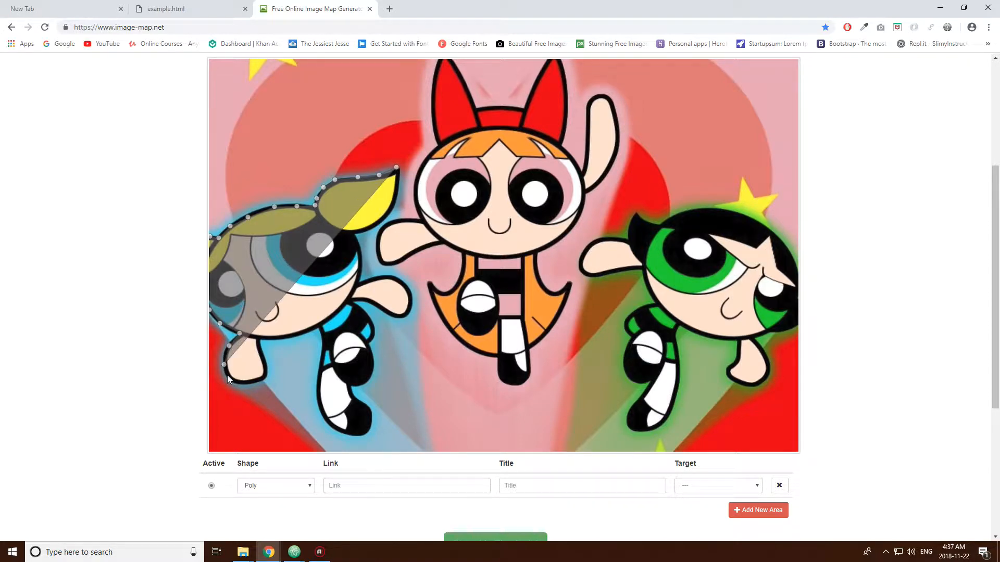
click(265, 375)
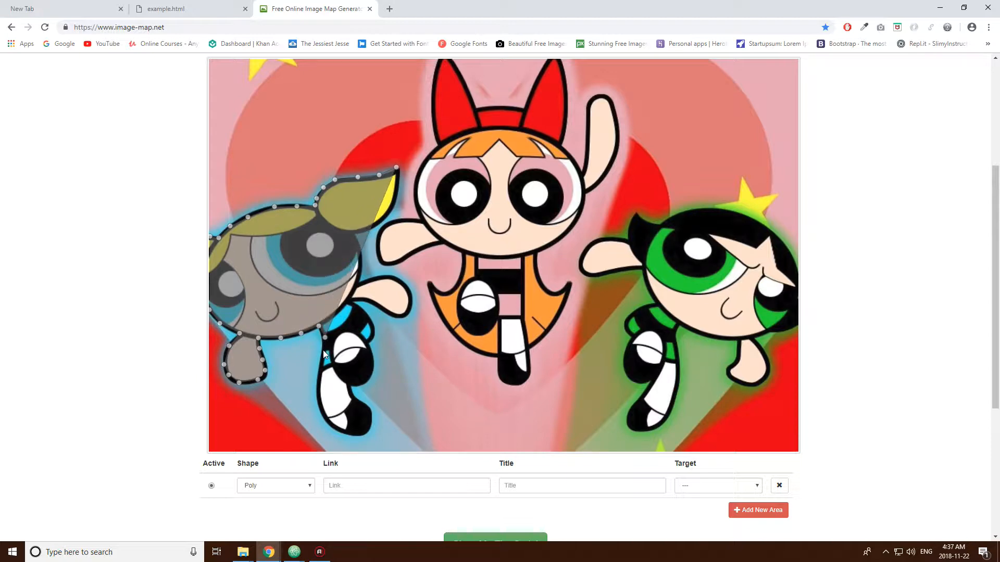
mouse_move(322, 373)
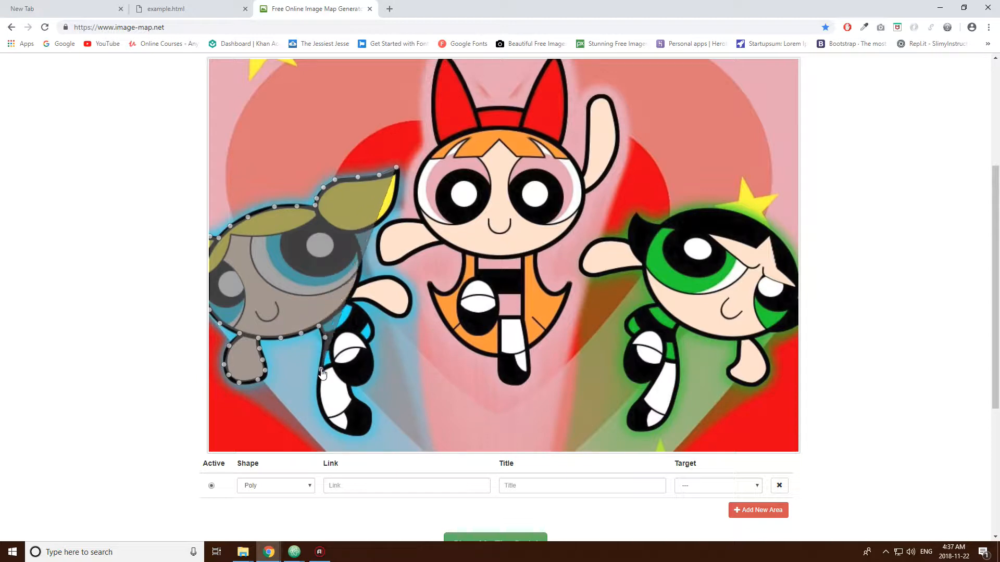
click(319, 389)
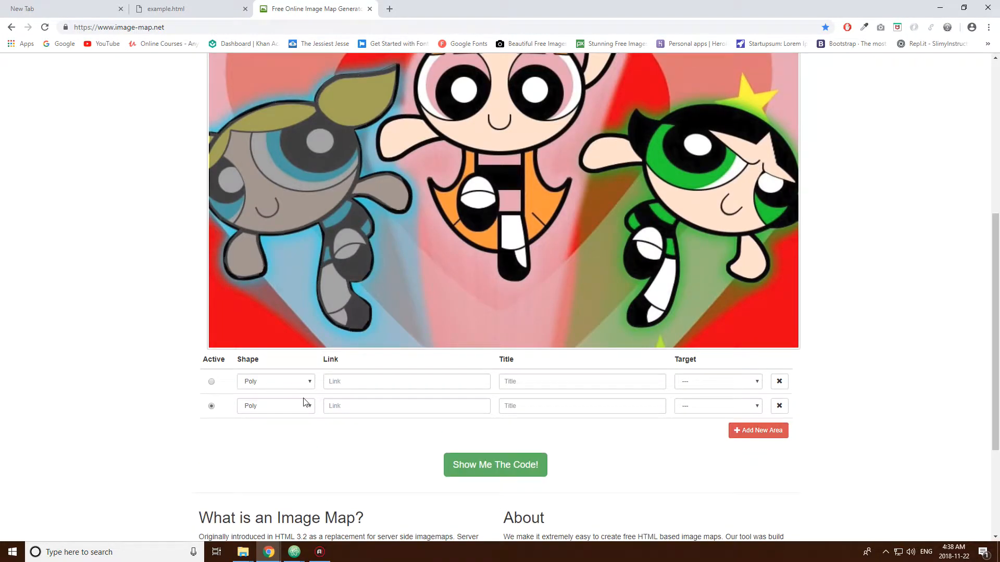
Step: Trace the second polygon's points around Blossom in the middle
scroll(up, 3)
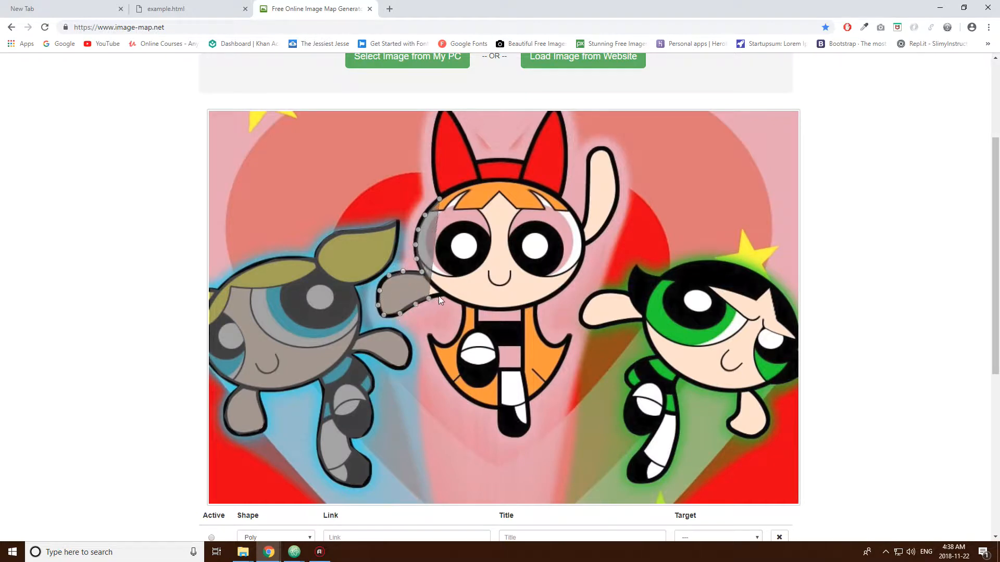
click(437, 361)
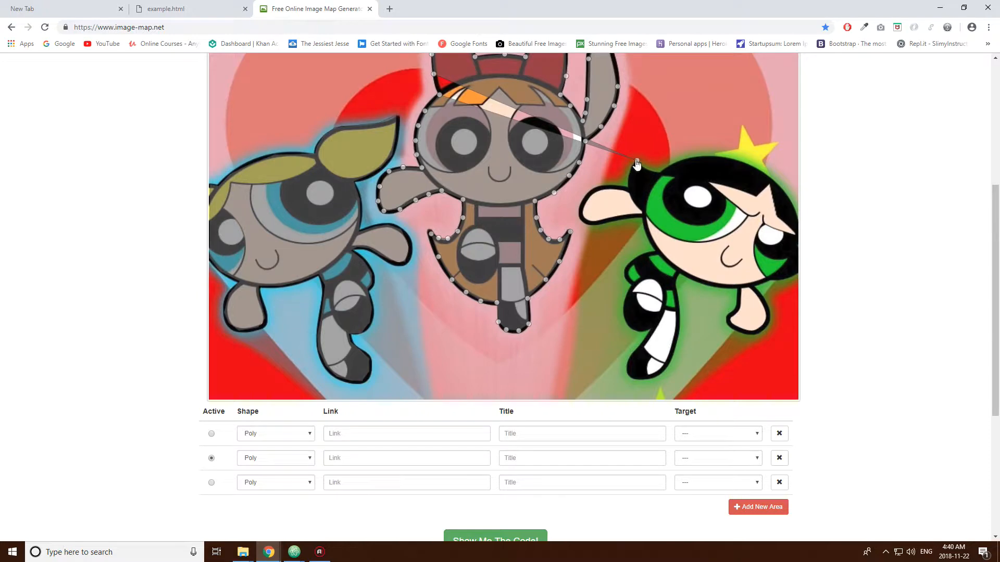
Step: Trace the third polygon around Buttercup from her raised arm down along her legs
scroll(down, 3)
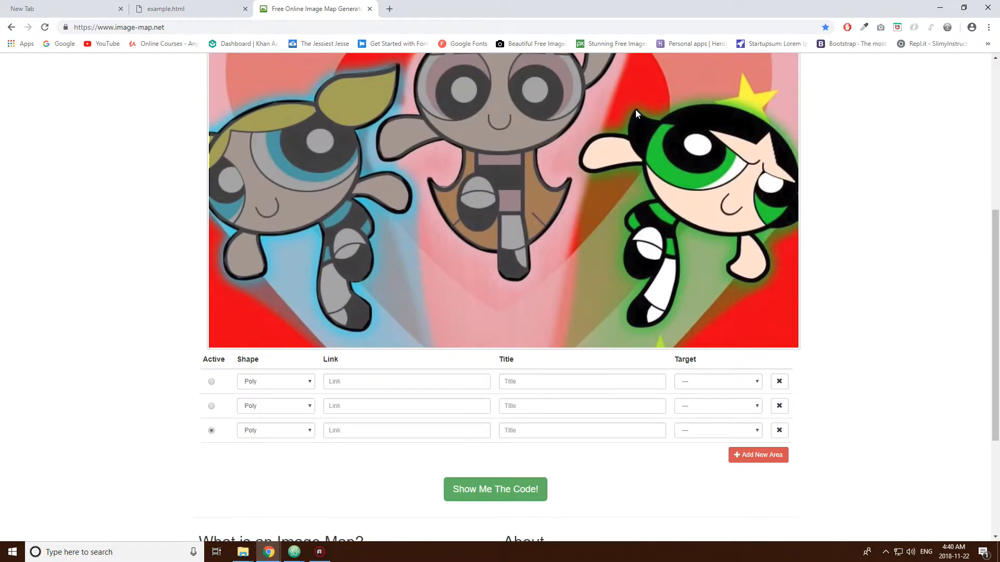
click(628, 168)
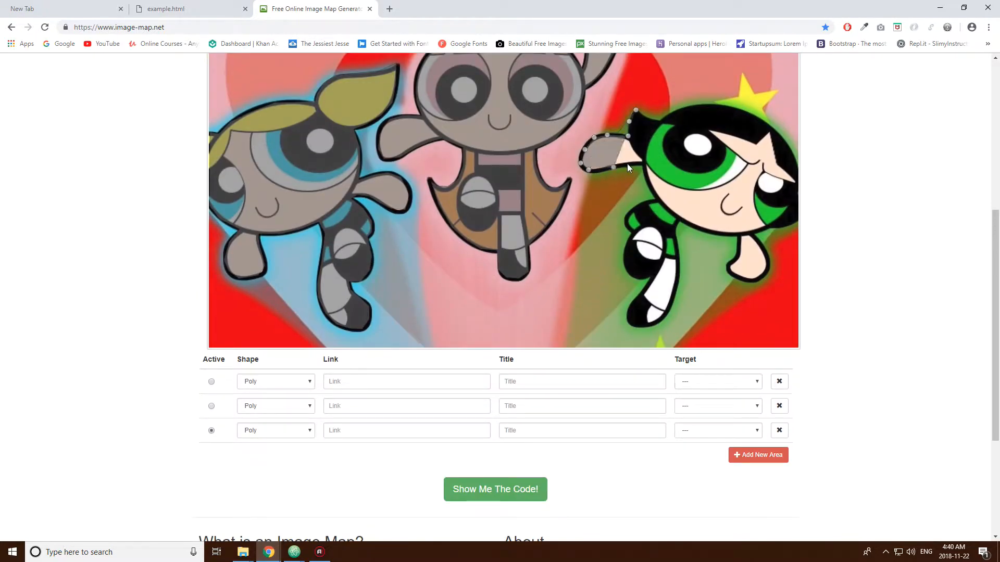
click(624, 275)
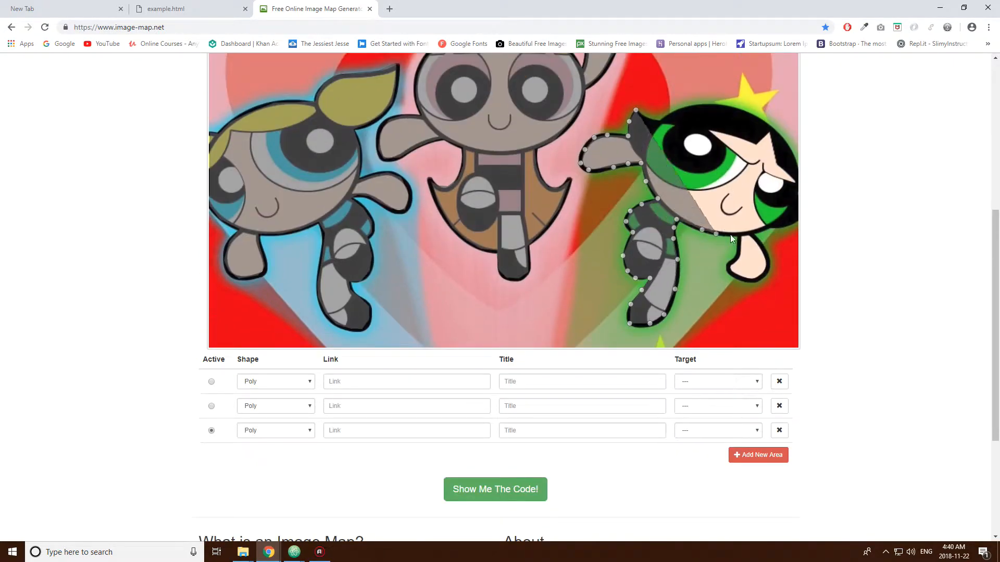
click(749, 237)
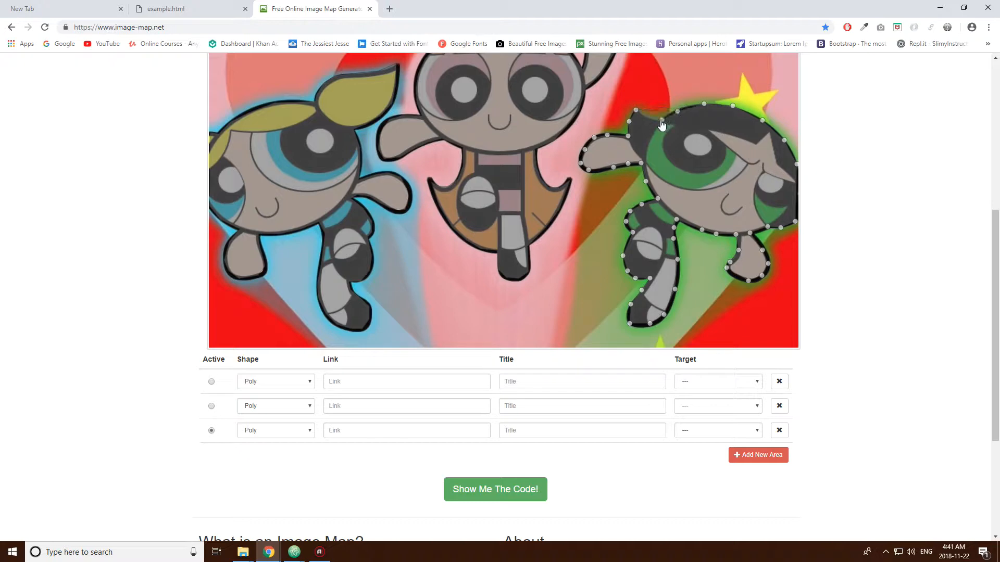
mouse_move(647, 122)
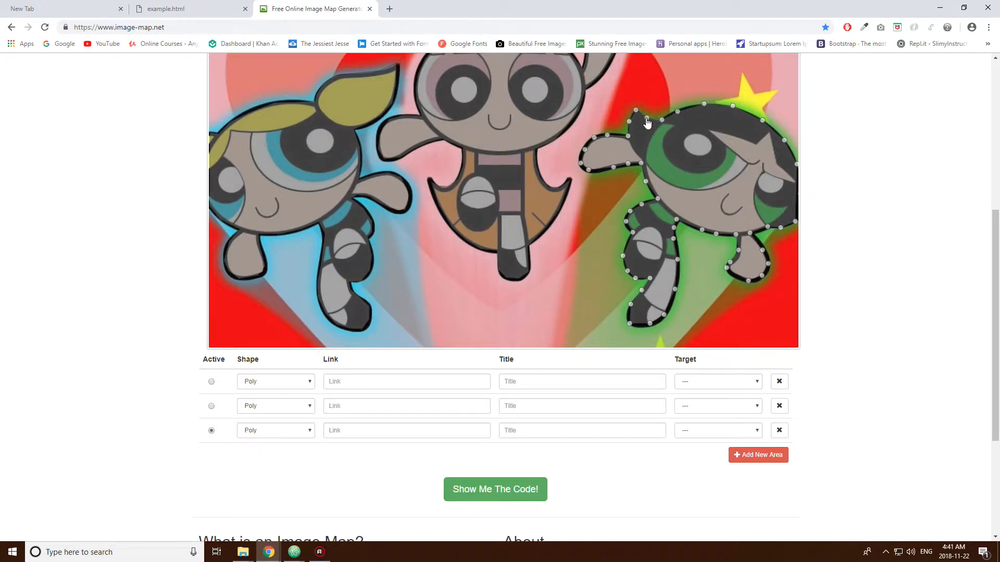
mouse_move(494, 489)
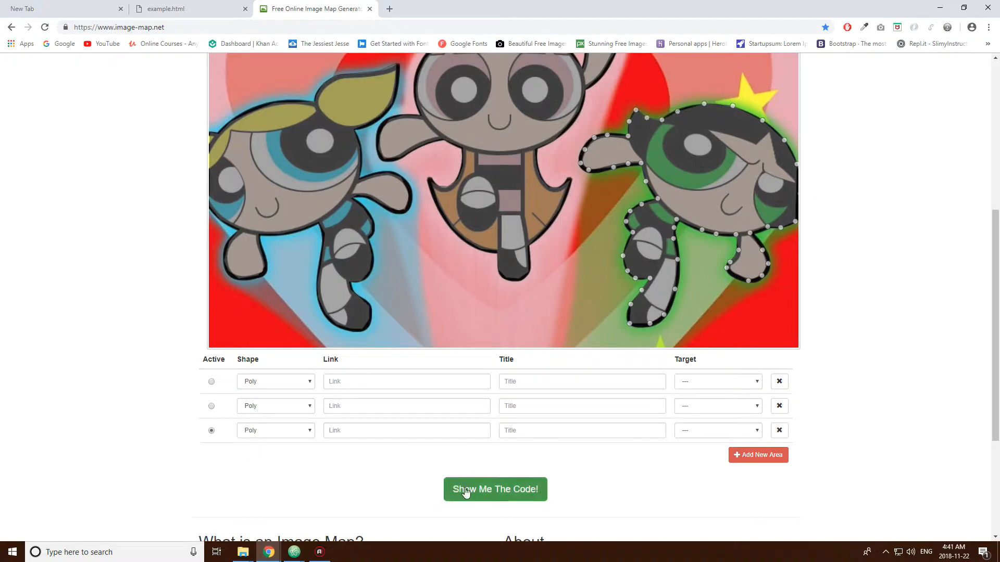
Step: Run Show Me The Code!, select all the generated map markup, and close the output
scroll(up, 3)
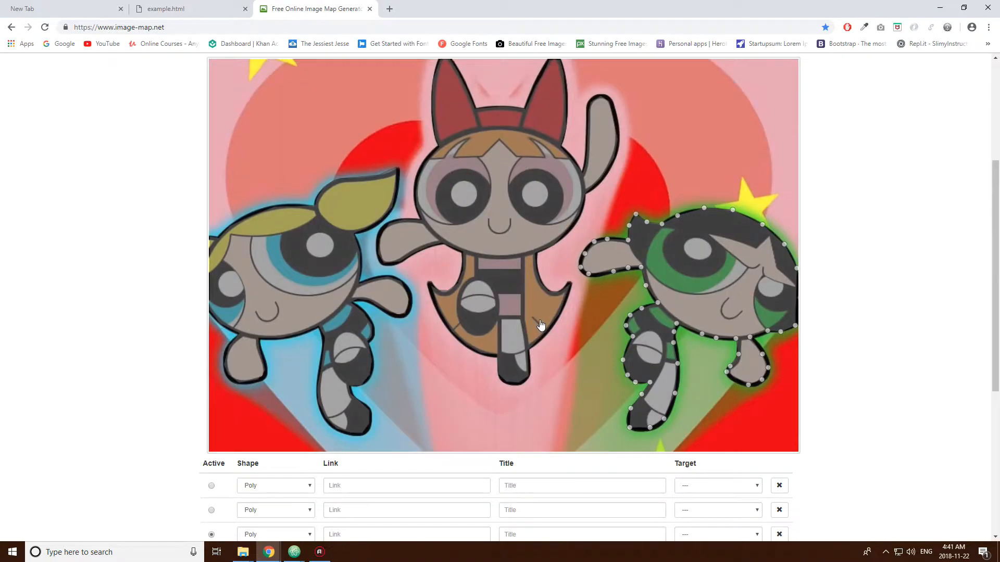
click(494, 489)
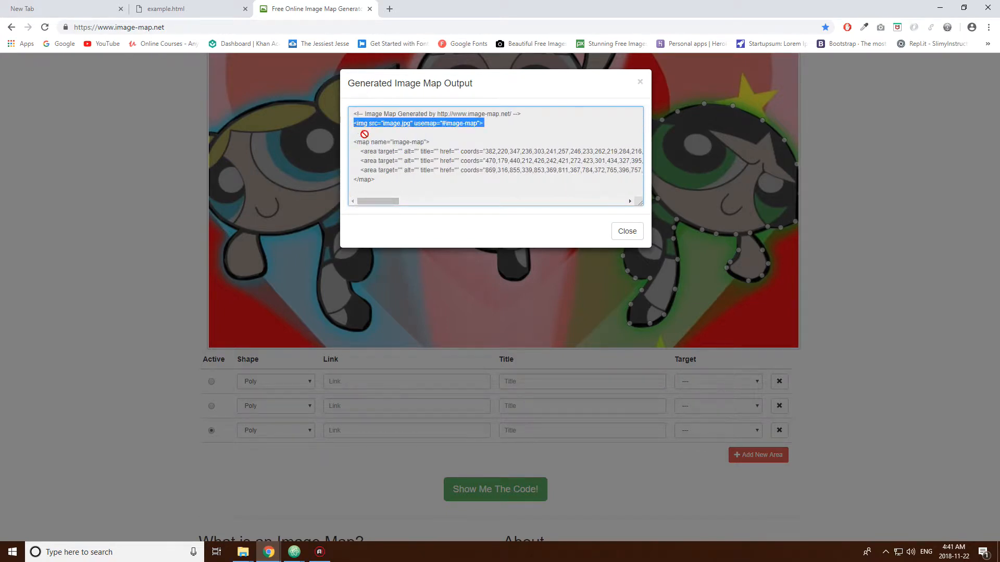
key(ctrl+a)
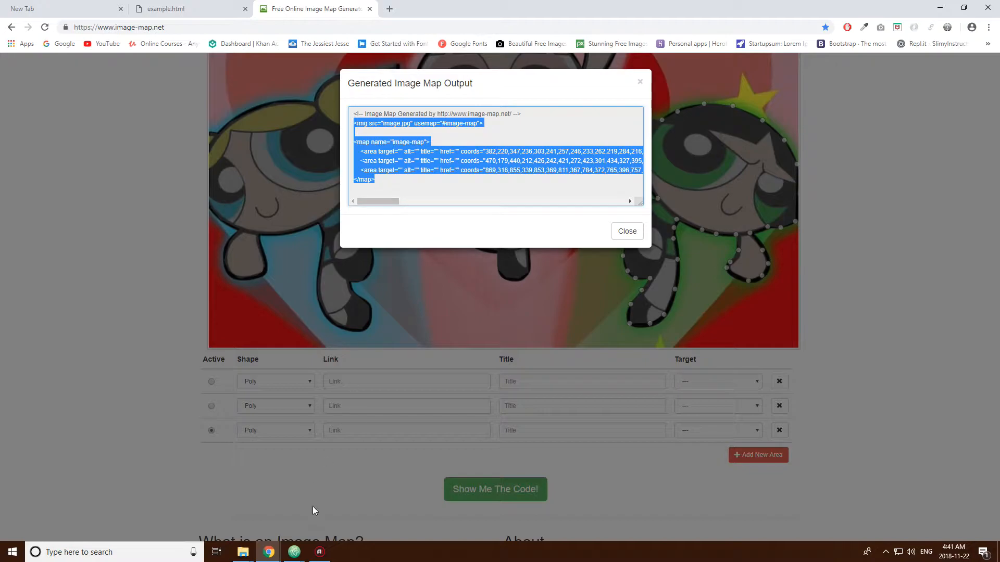
click(293, 552)
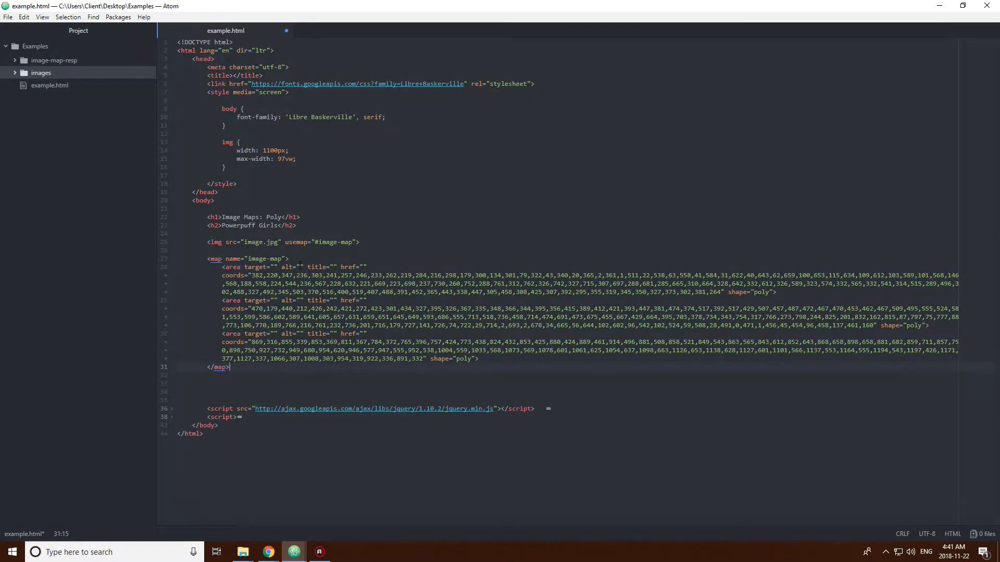
mouse_move(269, 552)
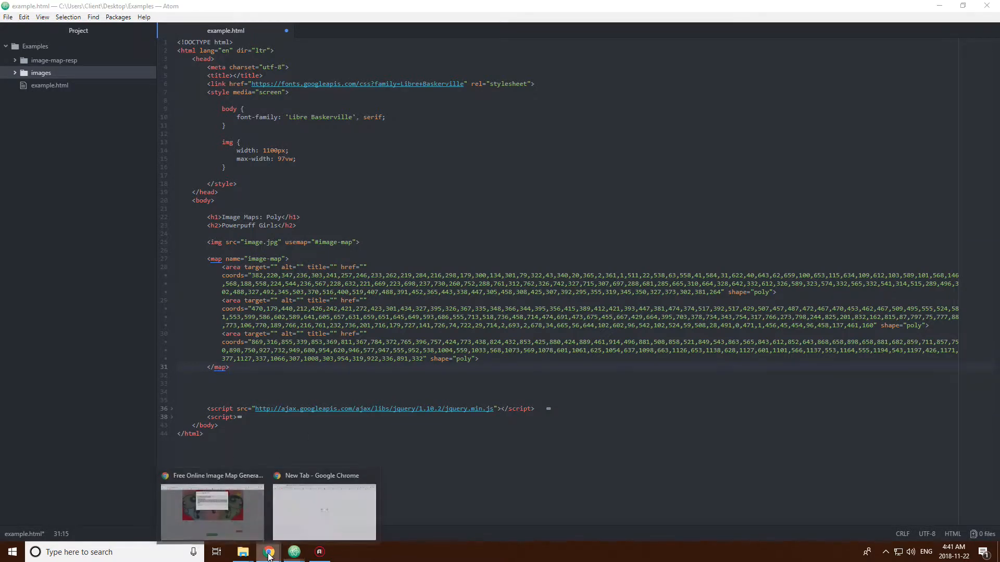
click(212, 510)
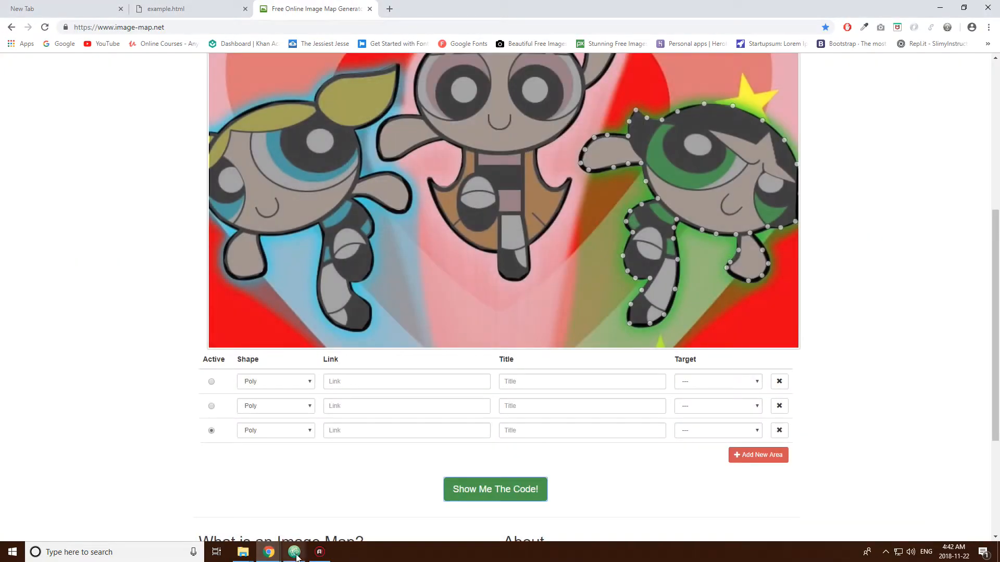
click(294, 552)
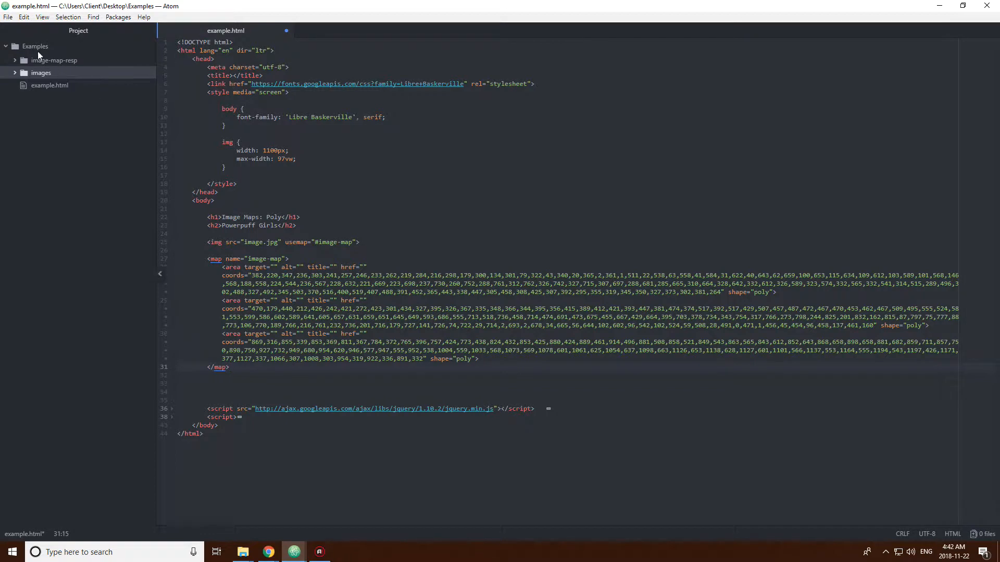
Step: Create a new girls folder in the Examples project
right_click(35, 46)
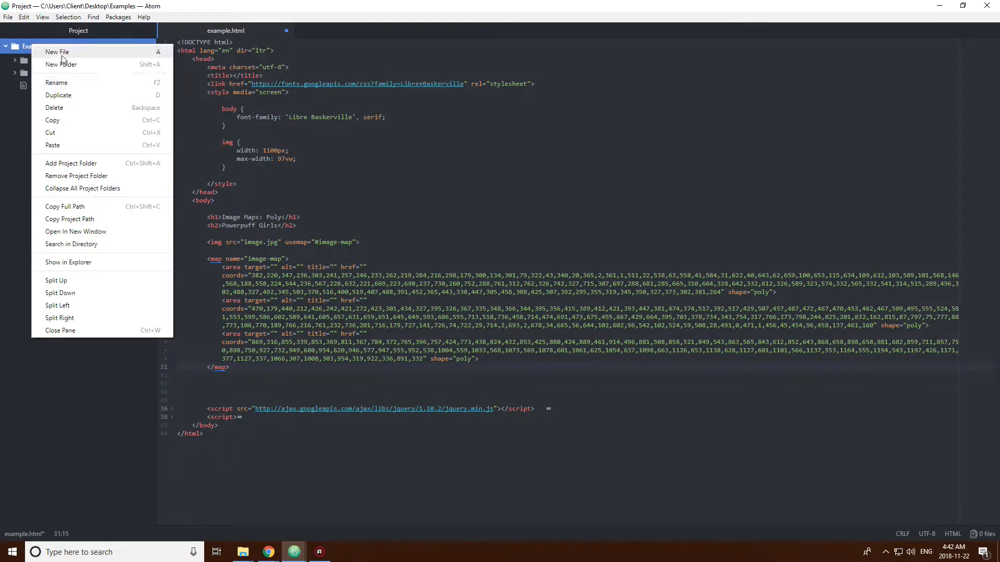
click(57, 51)
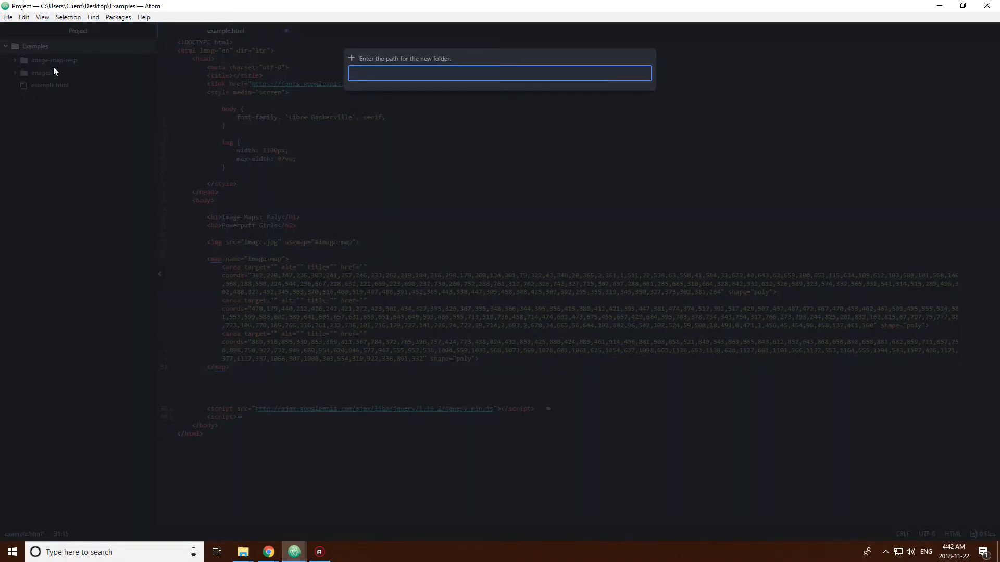
key(Return)
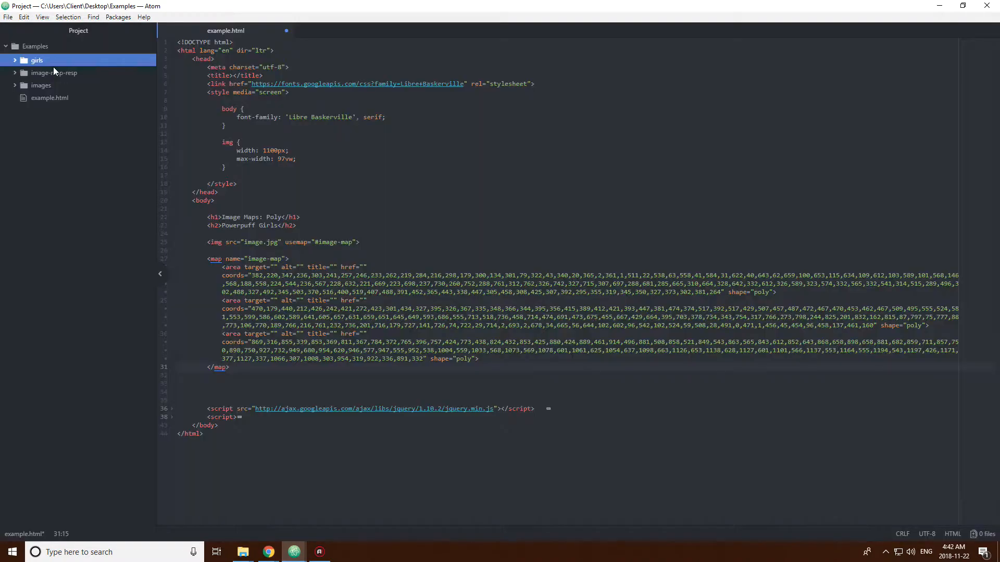
Step: Add bubbles.html, blossom.html and buttercup.html files inside the girls folder
right_click(36, 60)
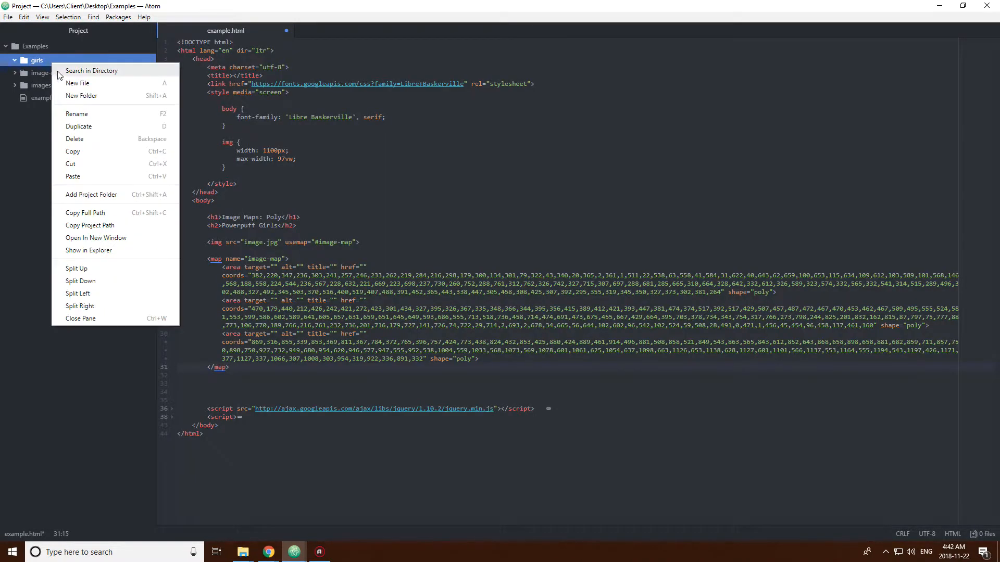
click(77, 82)
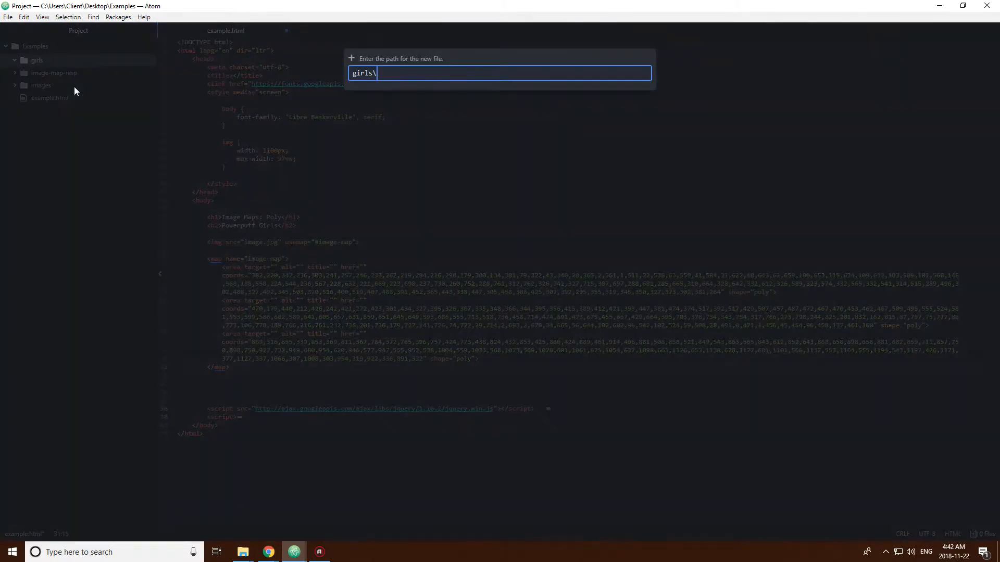
text(bubble)
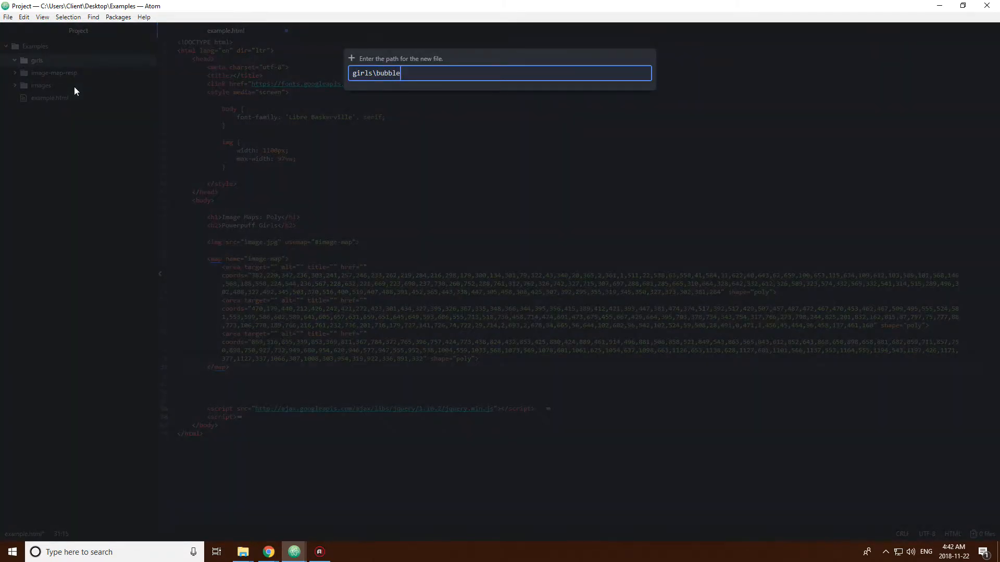
key(Return)
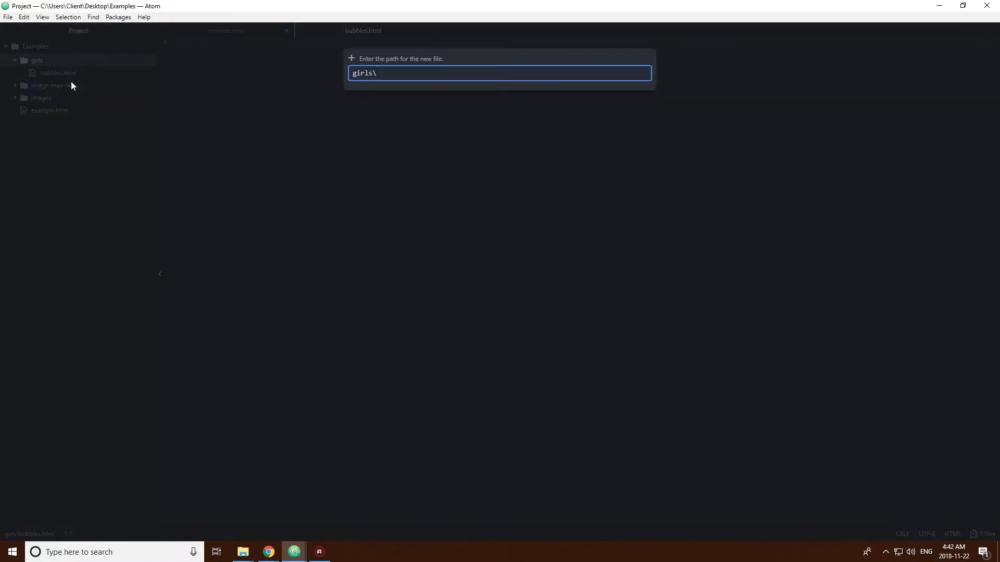
text(blossom)
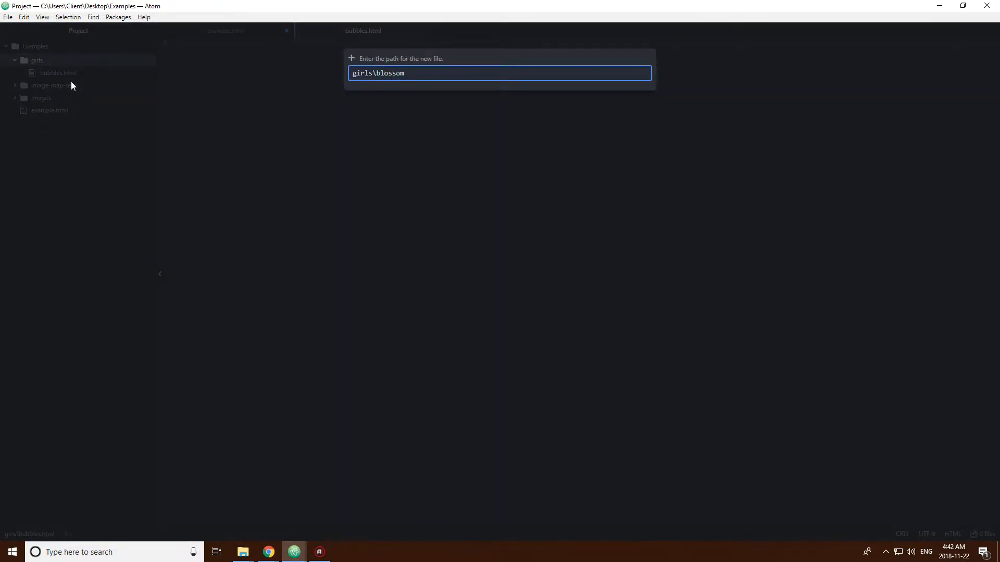
key(Return)
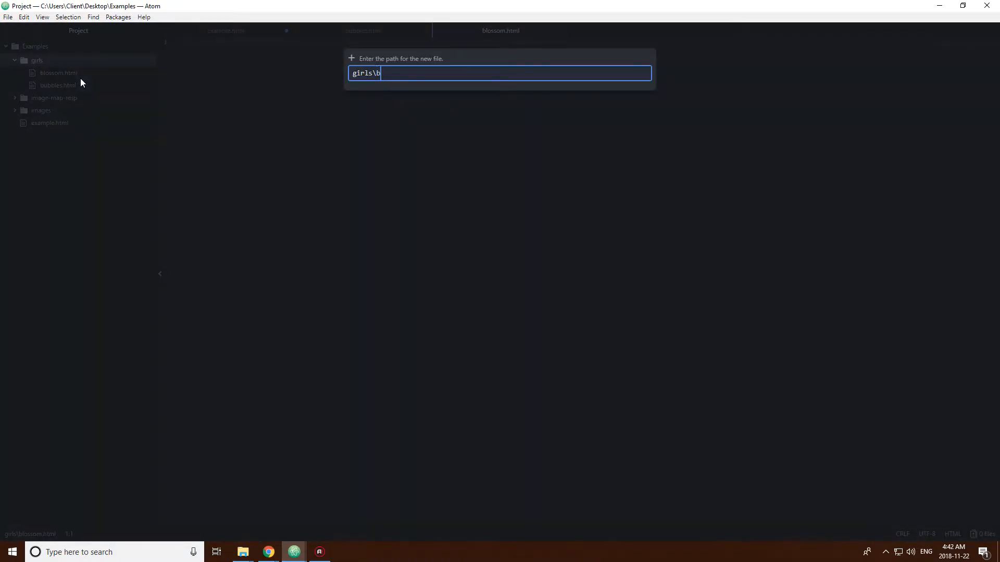
text(uttercup)
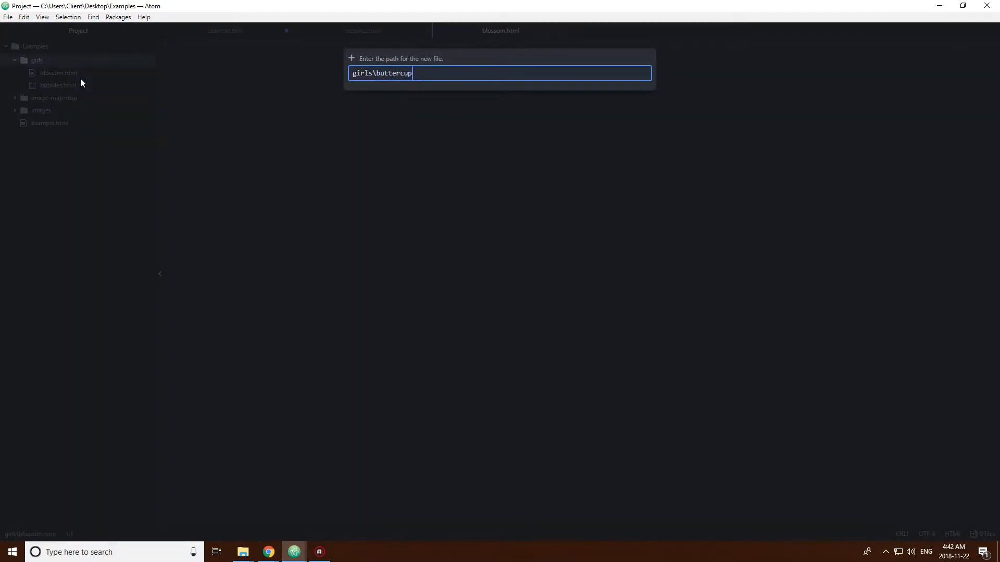
key(Return)
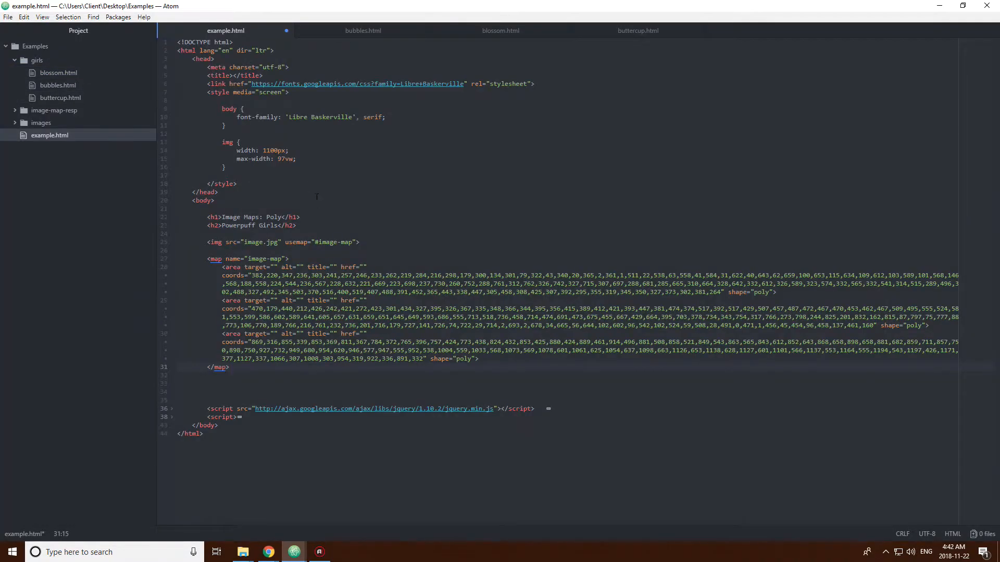
mouse_move(363, 31)
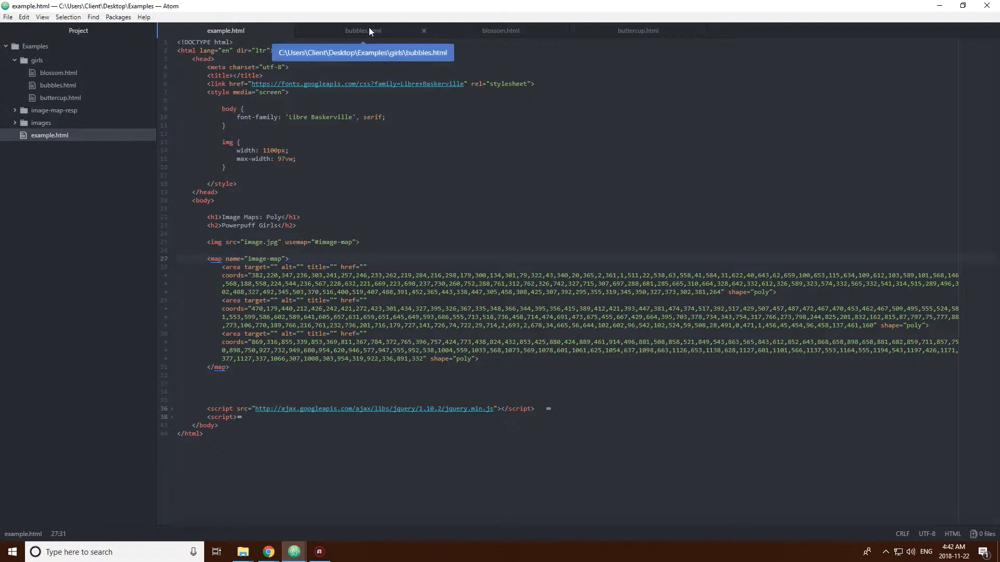
Step: Paste the page skeleton into bubbles.html, remove the script lines, and give it a Bubbles h1 heading
click(363, 31)
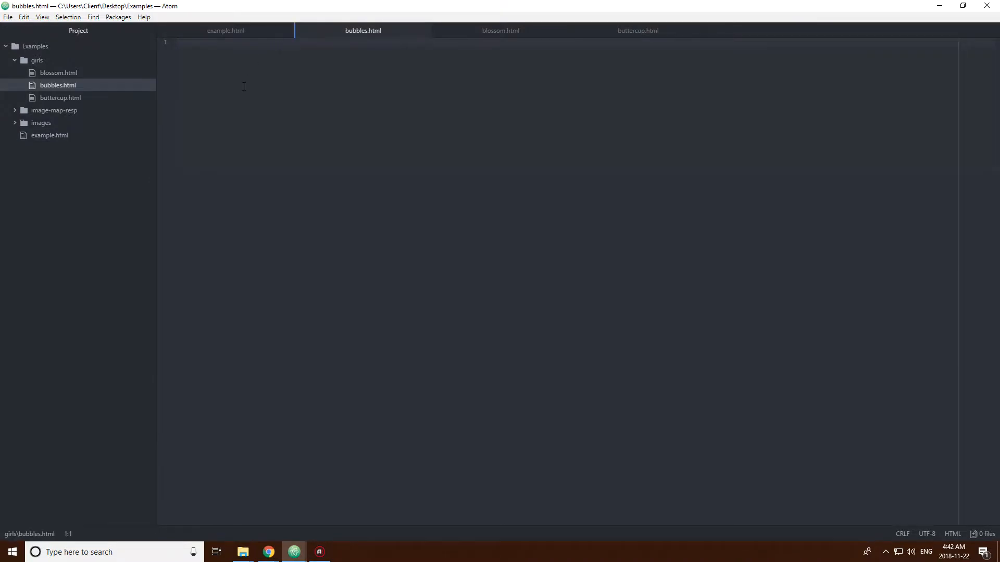
key(ctrl+v)
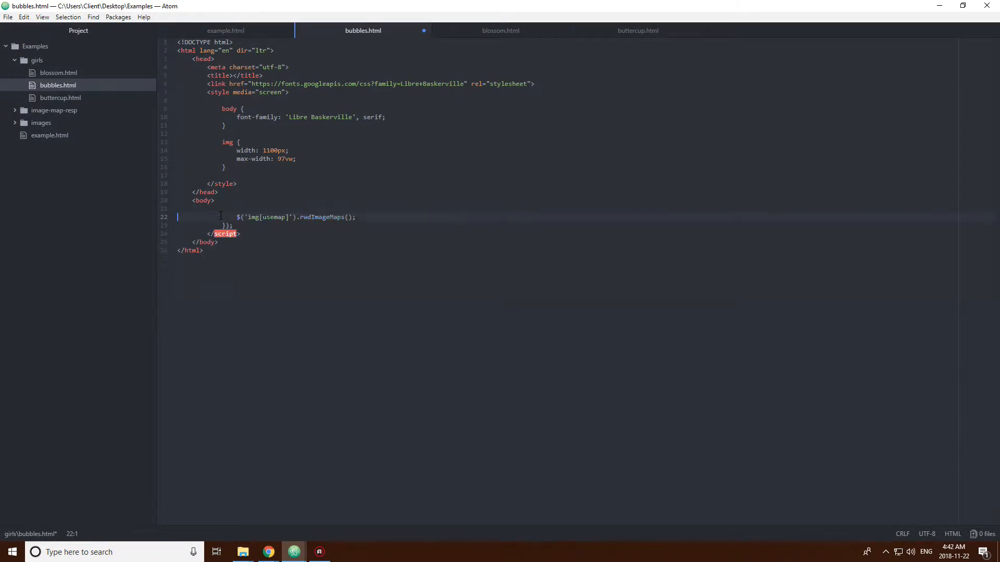
key(Delete)
text(<h1></h1>)
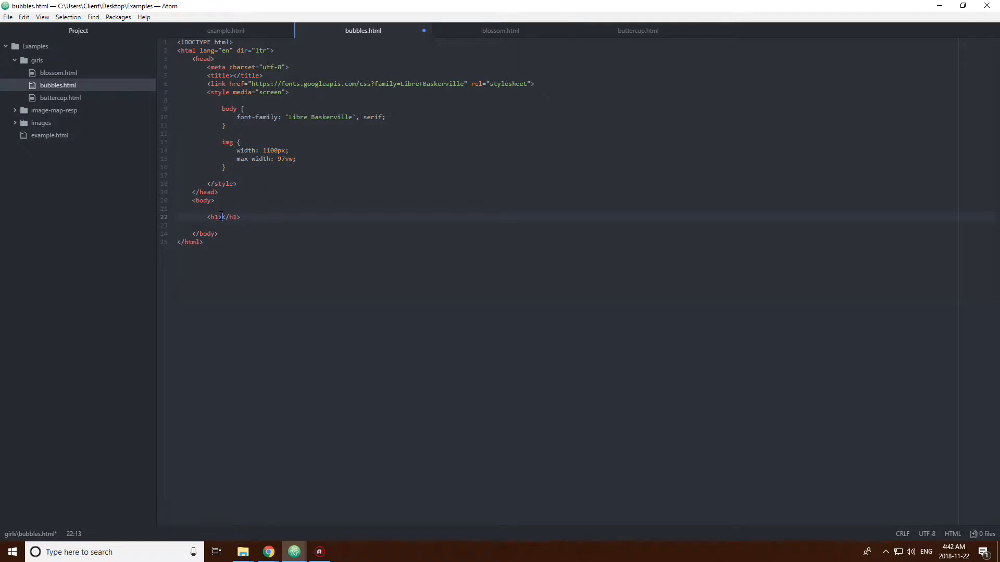
text(Bubbles)
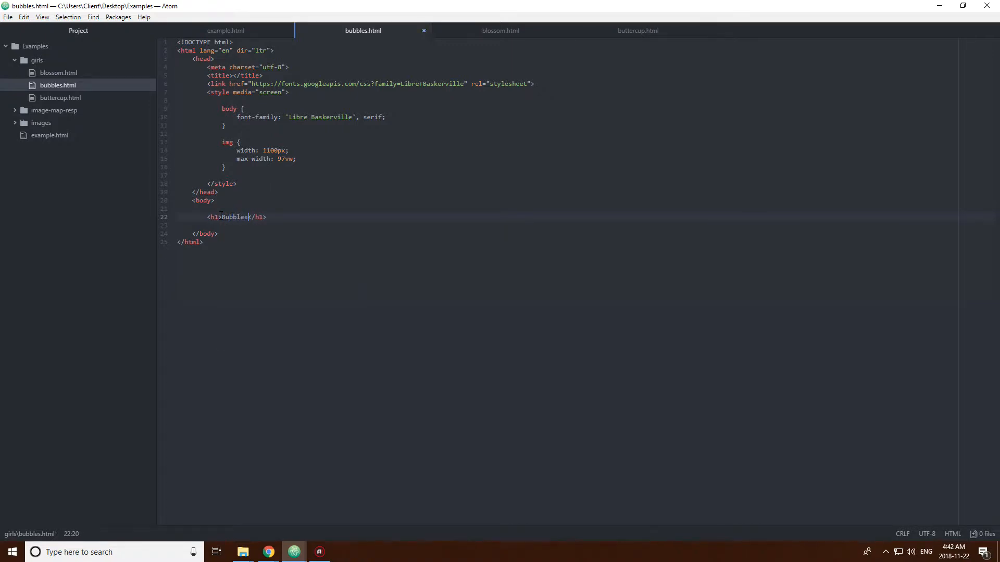
key(enter)
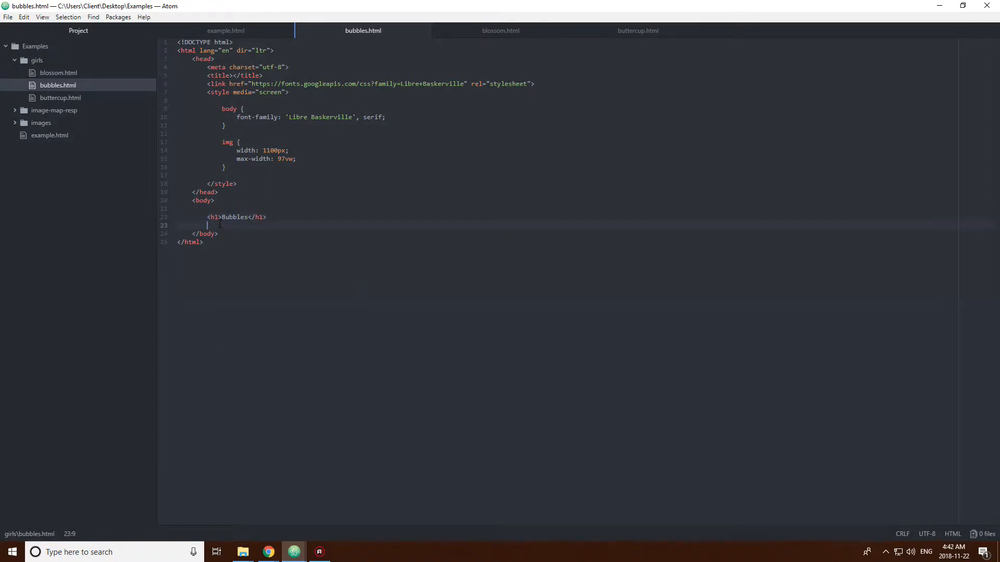
key(enter)
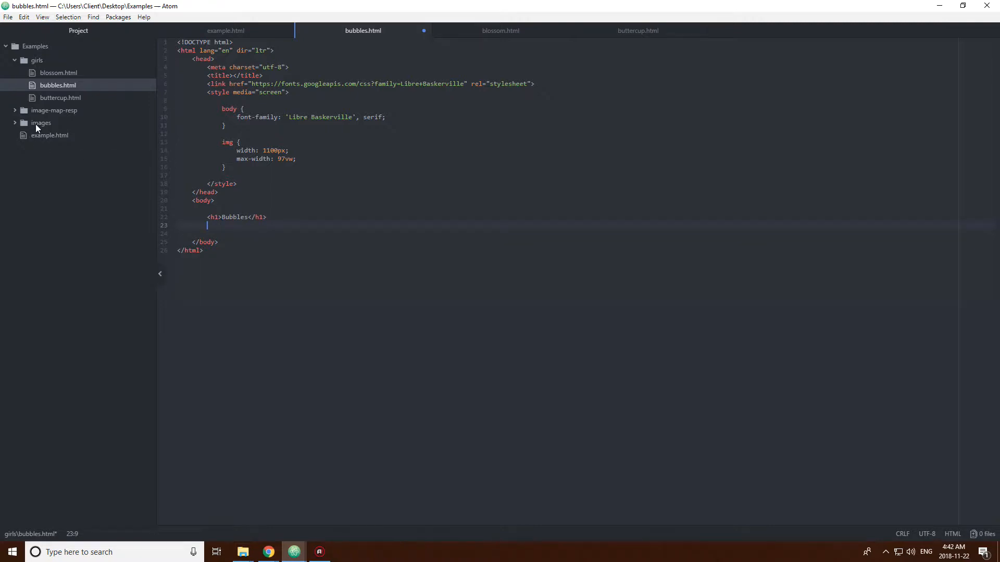
Step: Add an img with src ../images/bubbles.png and width 300 under the Bubbles heading
click(40, 122)
text(<img src="" alt="">)
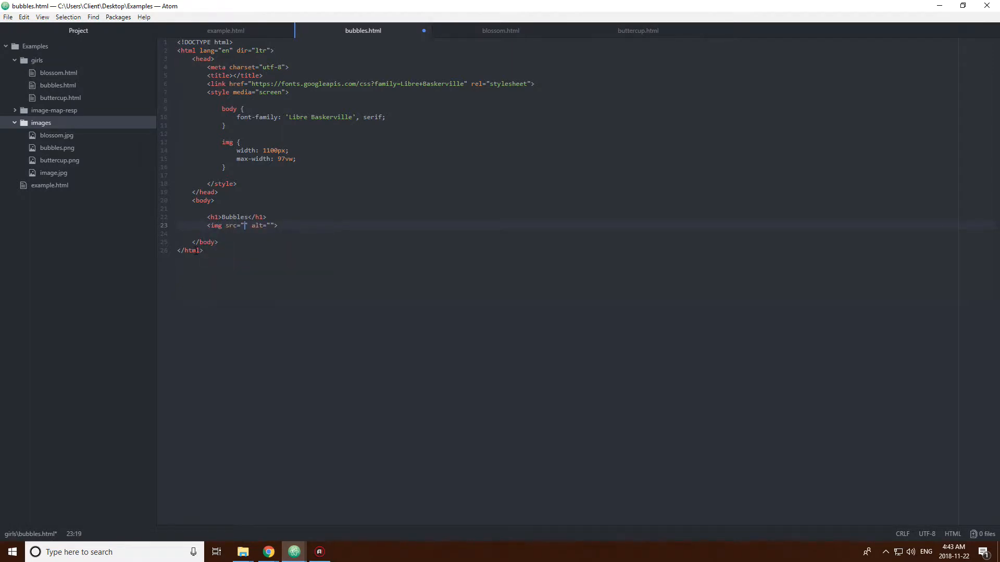
text(../)
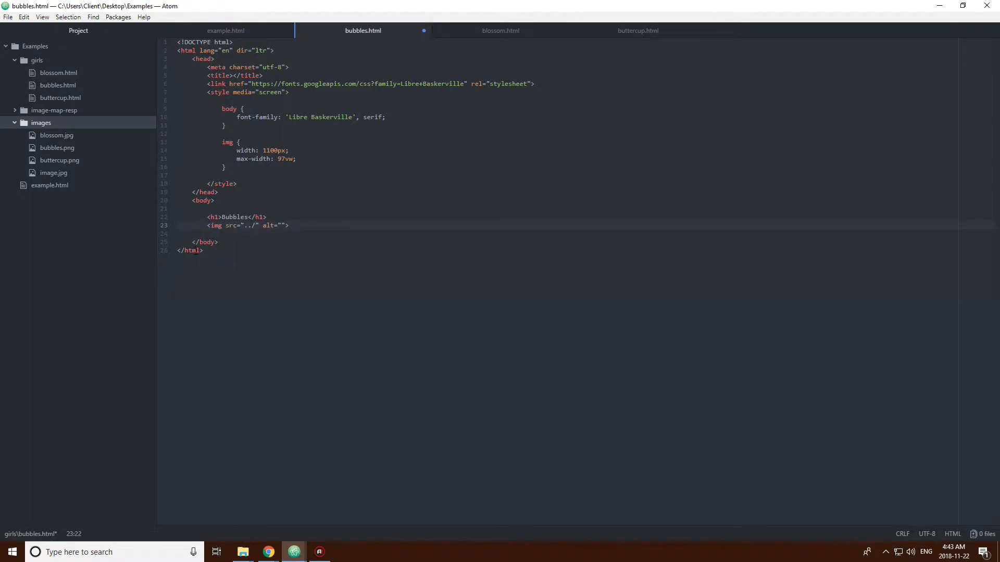
text(img)
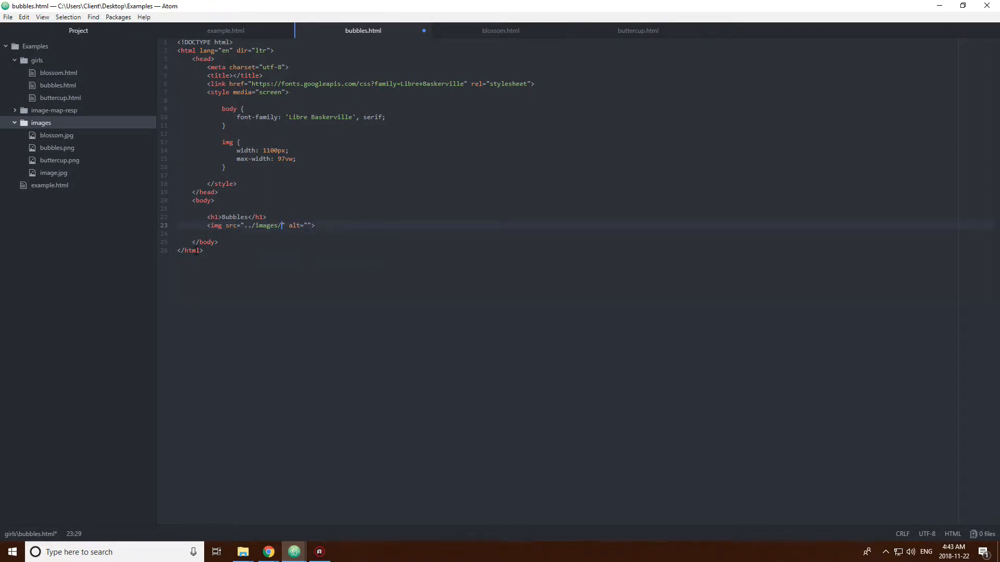
text(bubbles.png)
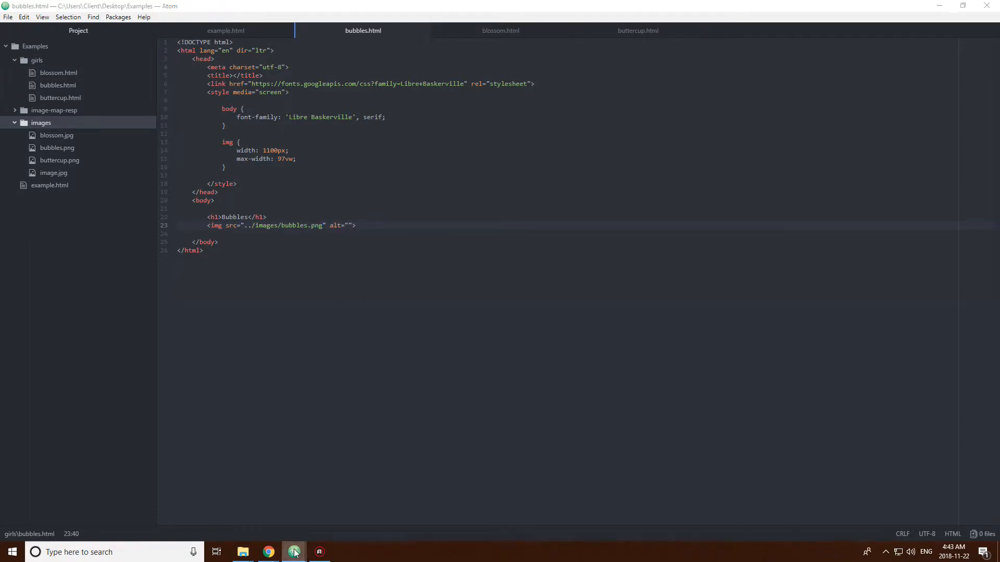
text(width=")
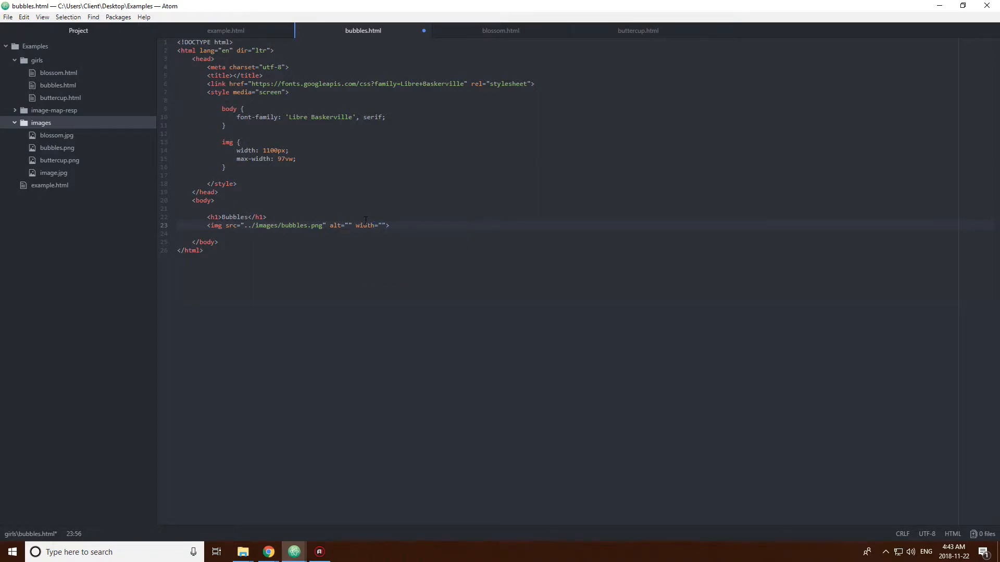
text(300)
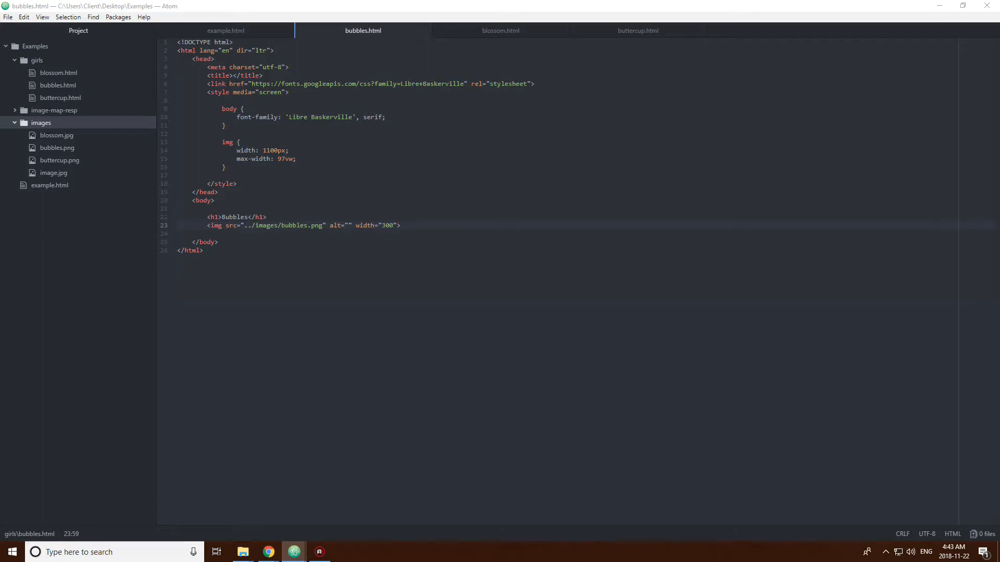
Step: Copy the finished bubbles page markup into blossom.html
click(322, 184)
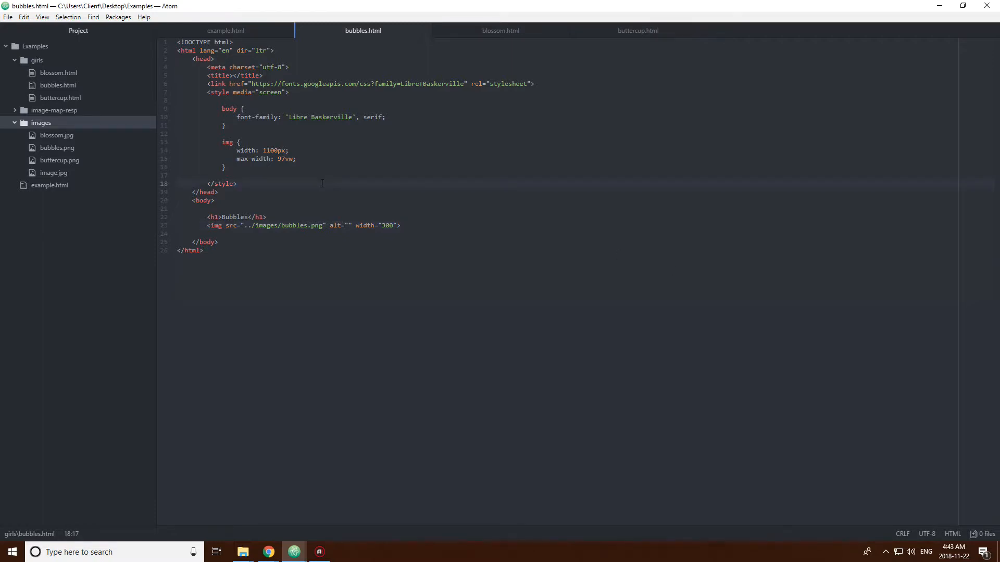
click(198, 200)
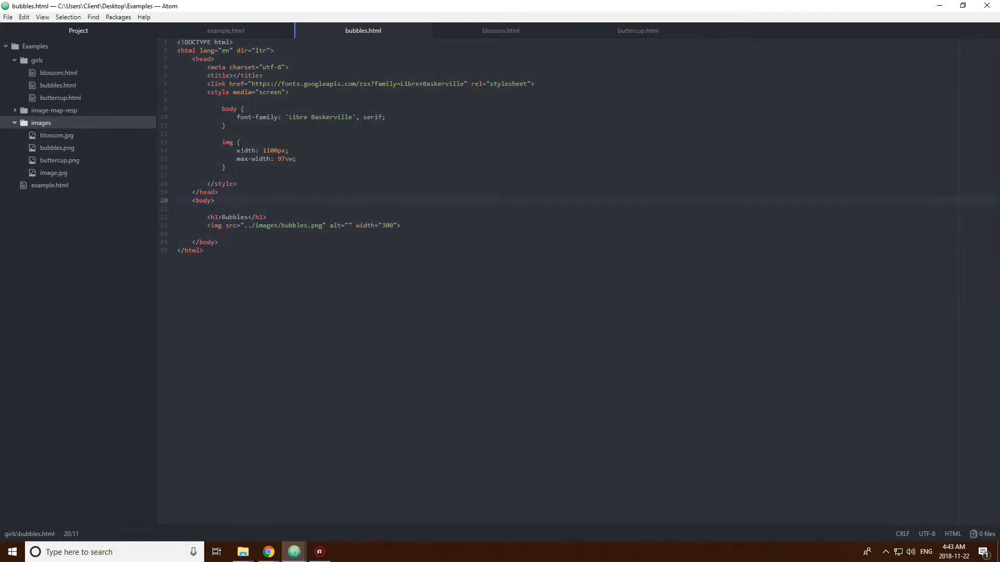
click(223, 143)
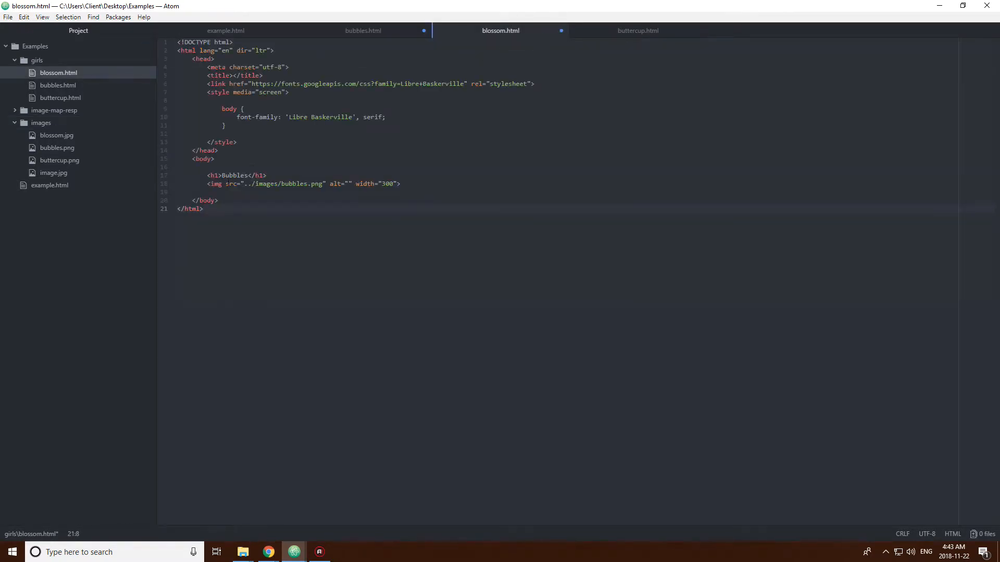
Step: Change blossom.html's heading to Blossom and its image source to ../images/blossom.jpg
click(245, 176)
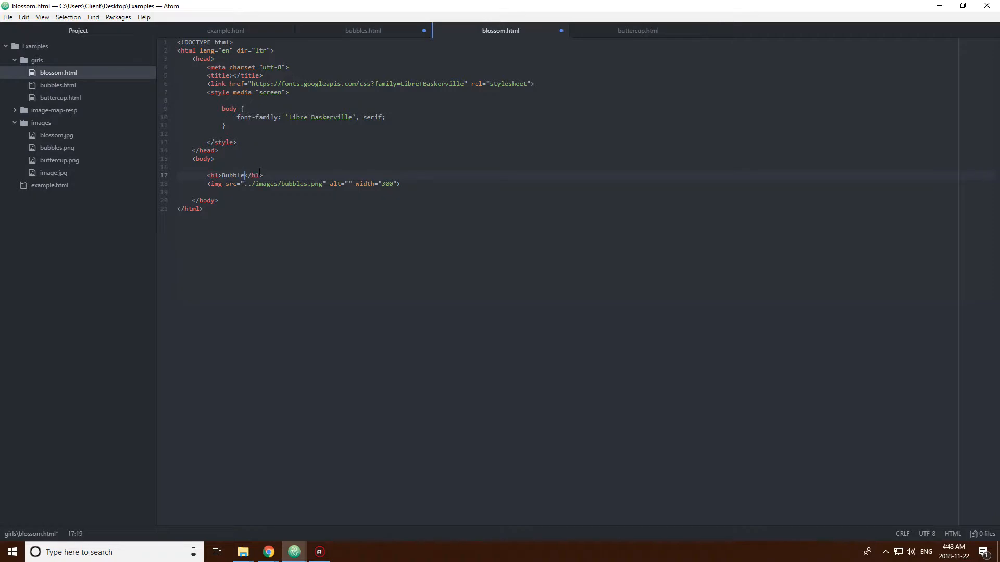
text(Blossom)
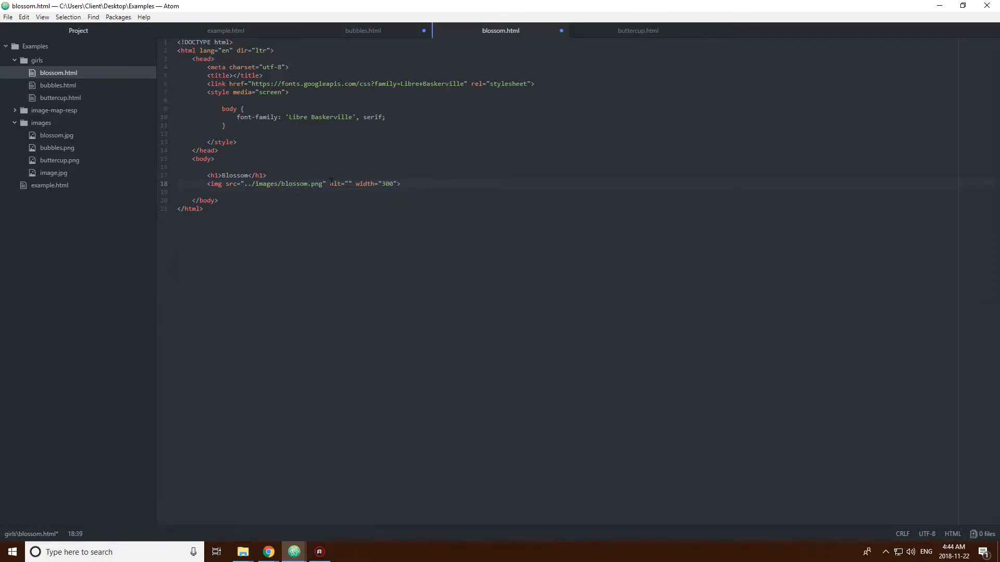
text(jpg)
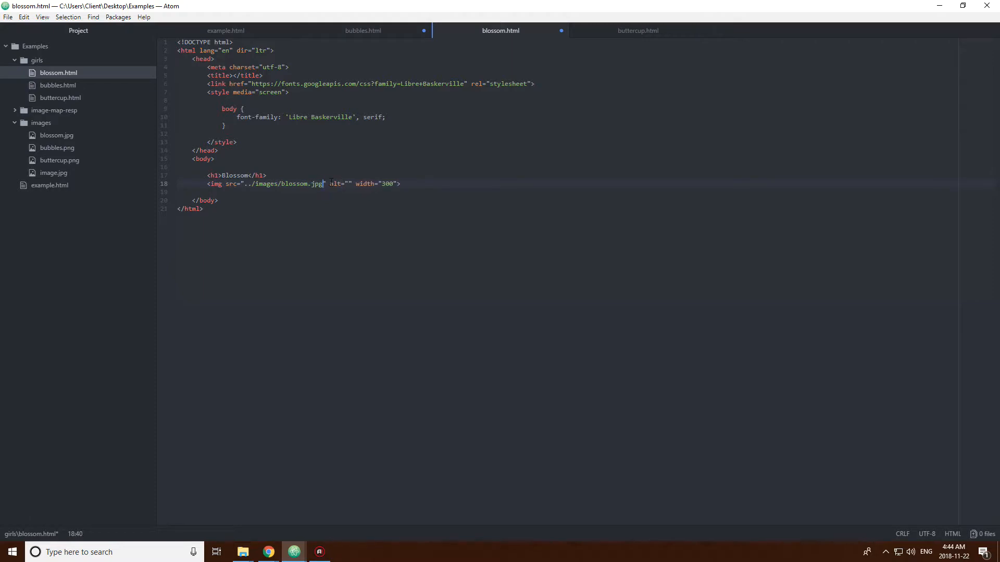
click(406, 142)
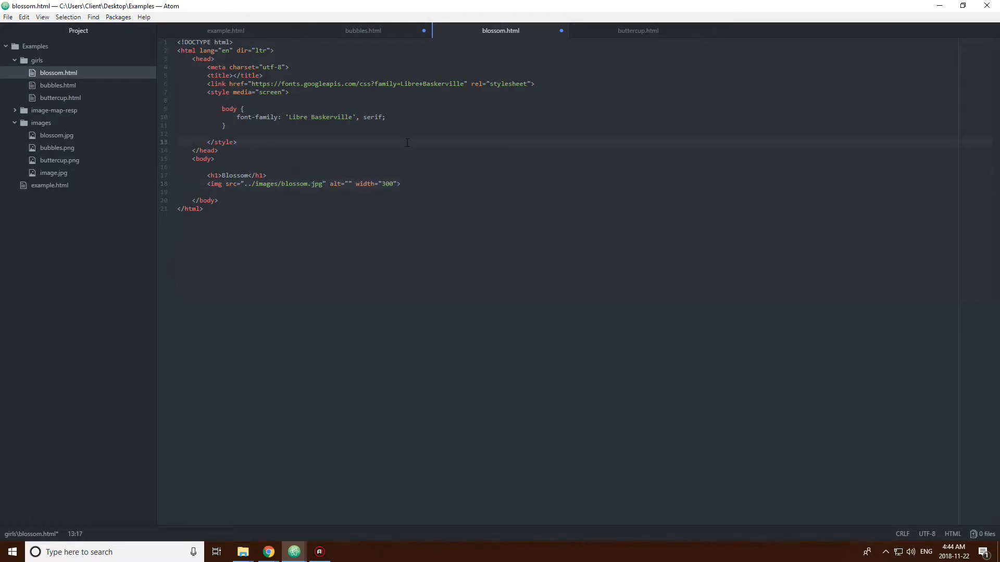
click(363, 30)
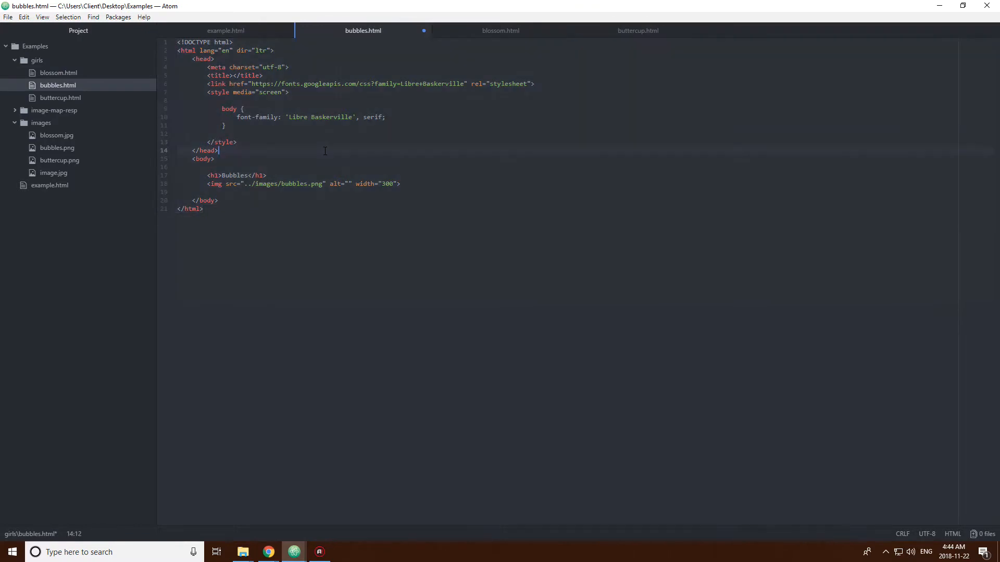
Step: Change buttercup.html's heading to Buttercup and its image source to ../images/buttercup.png
click(637, 30)
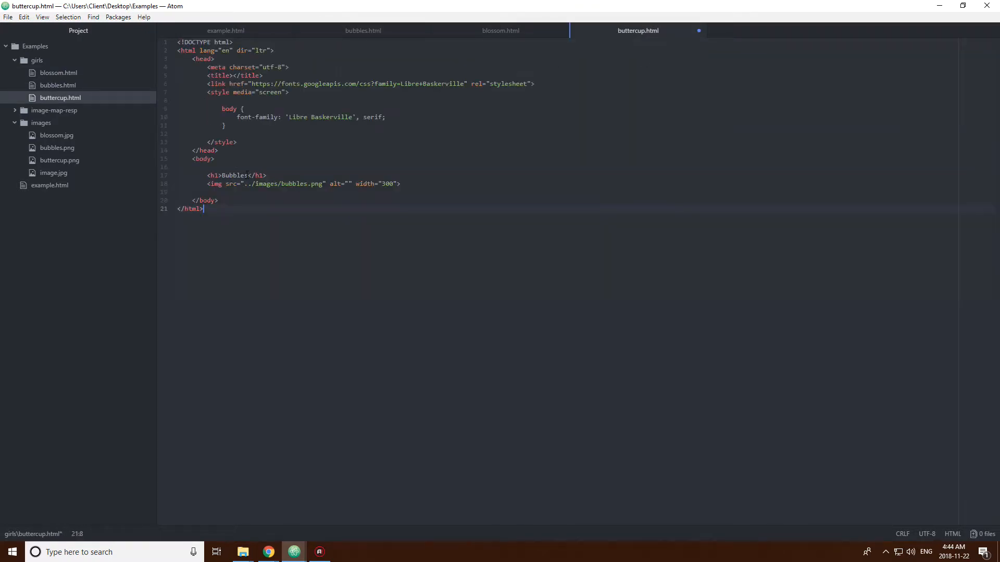
click(236, 175)
text(tter)
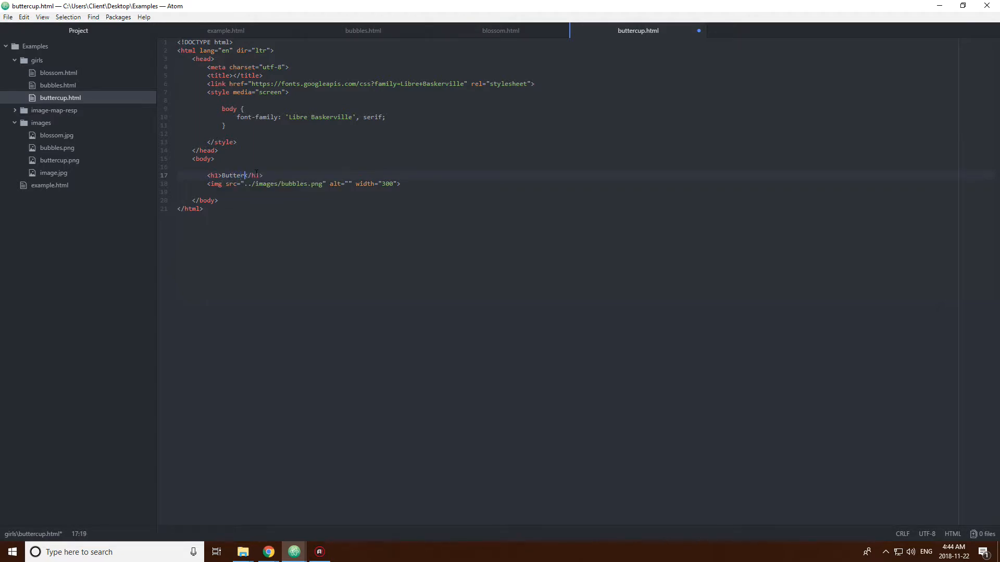
text(cup)
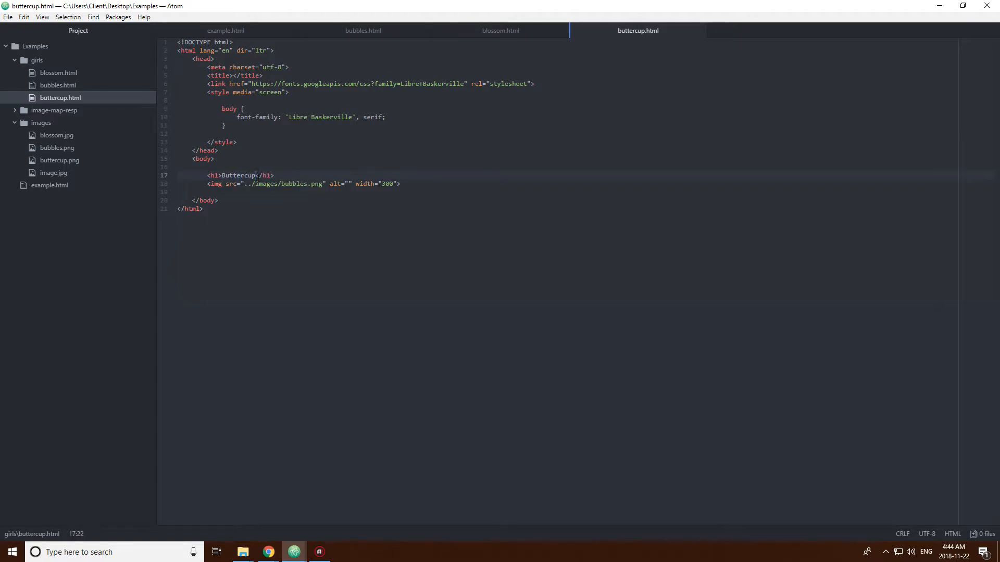
click(308, 184)
text(ttercup)
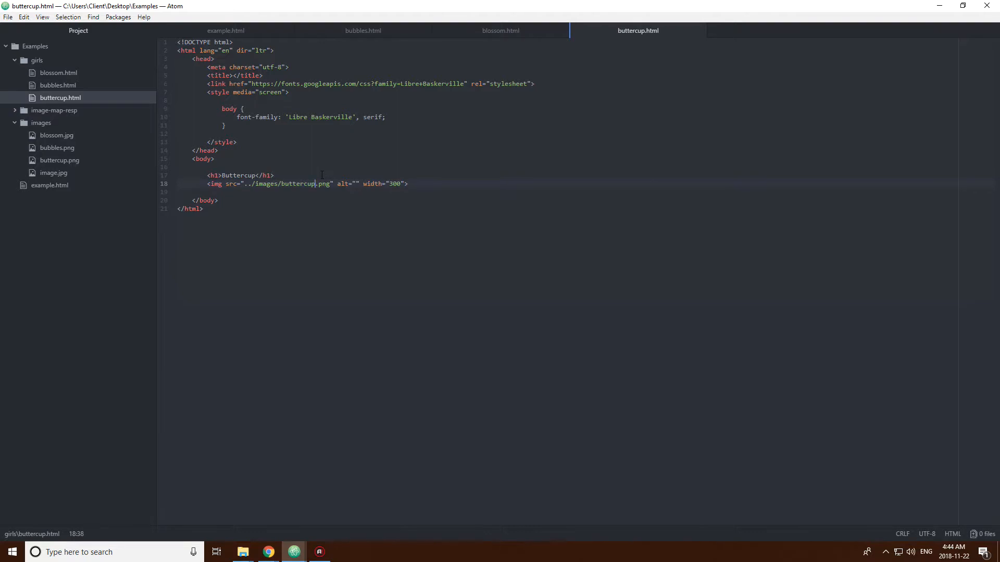
click(365, 184)
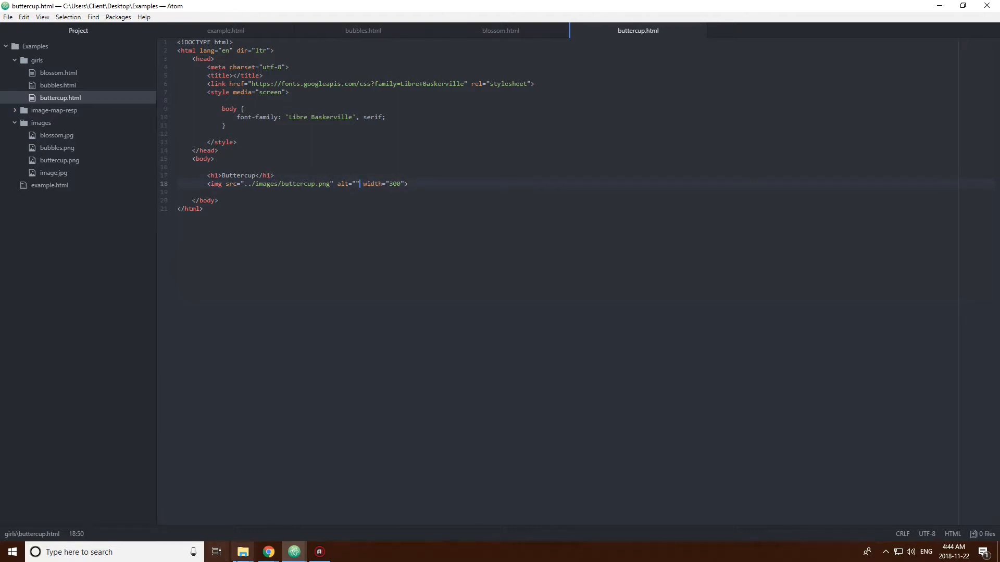
click(224, 30)
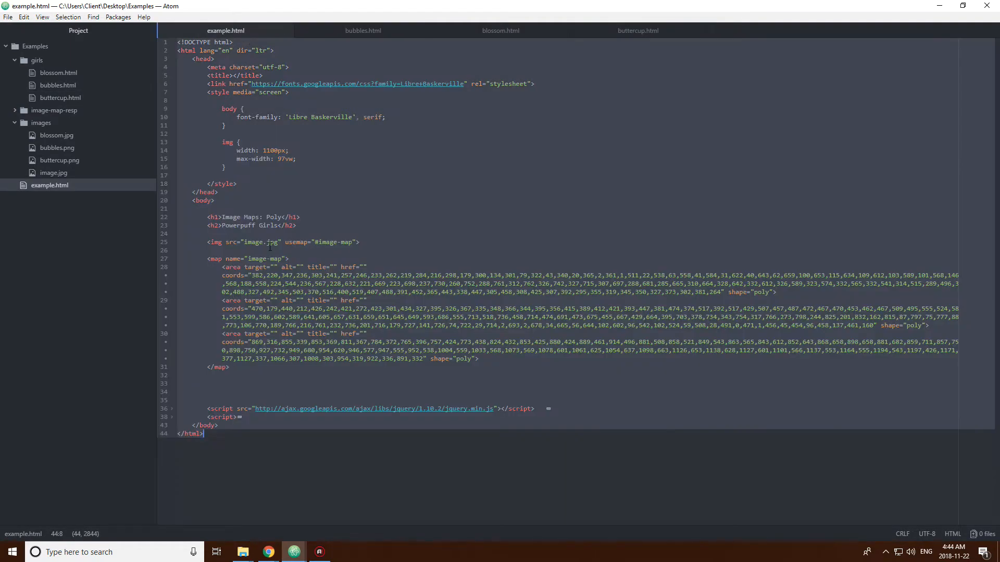
mouse_move(268, 552)
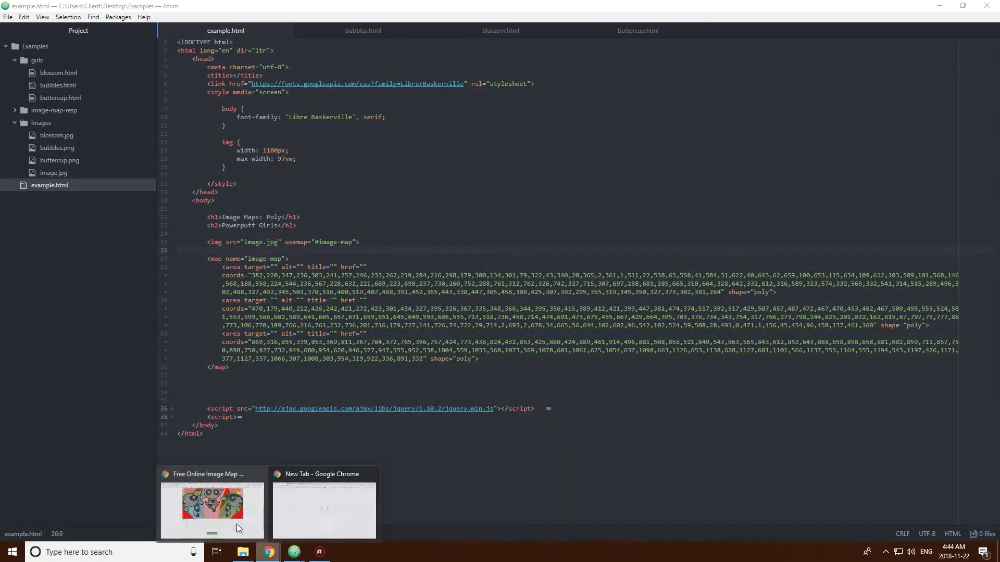
Step: Reload example.html in Chrome to see the broken image, then return to Atom
click(211, 504)
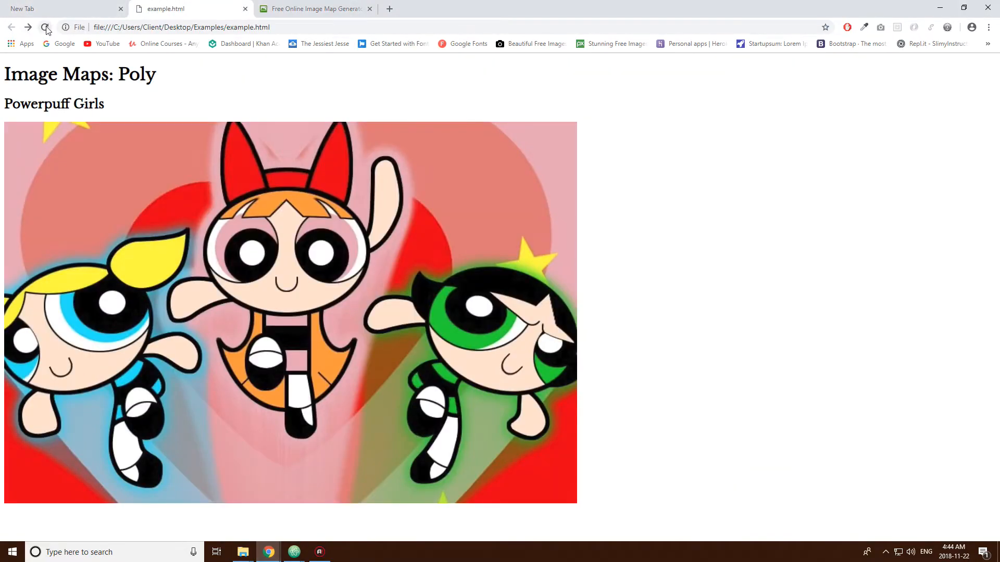
click(45, 27)
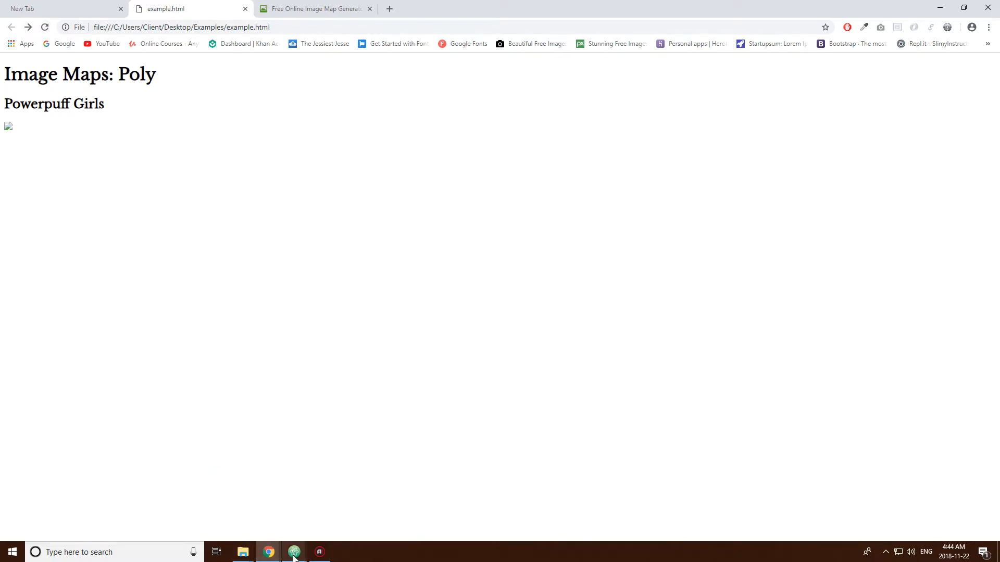
click(293, 552)
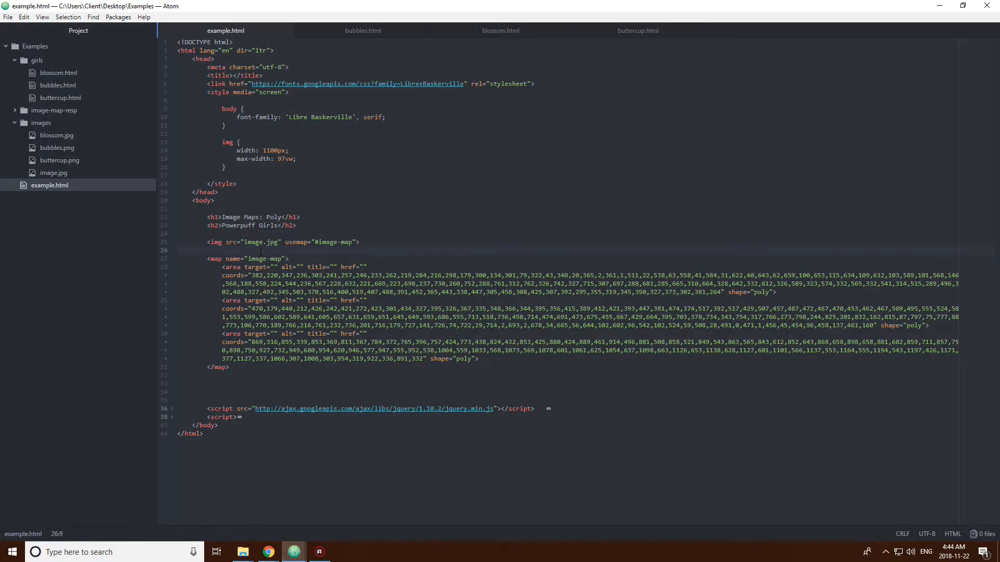
Step: Change the img src in example.html to images/image.jpg and go test it
click(267, 242)
text(images/)
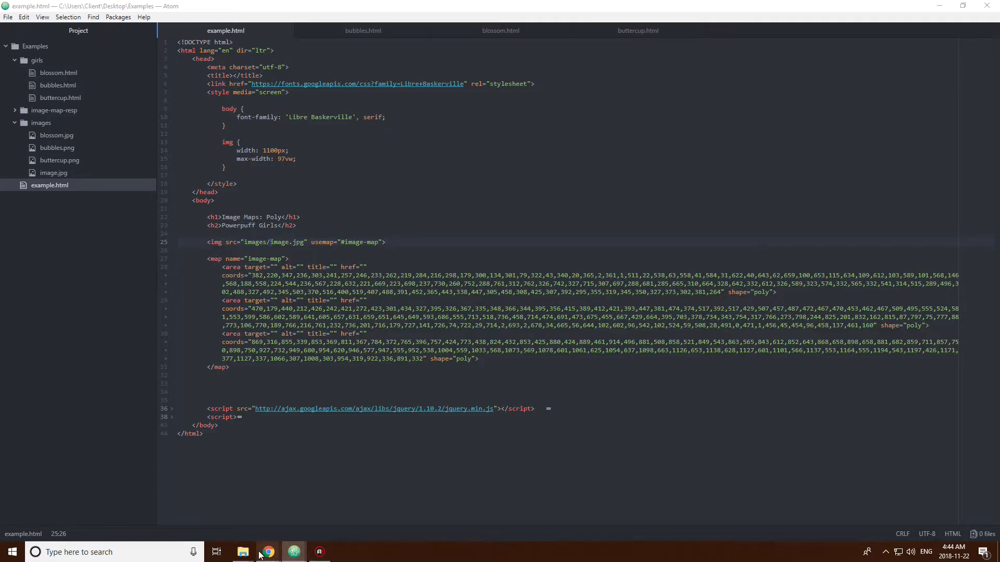
click(267, 552)
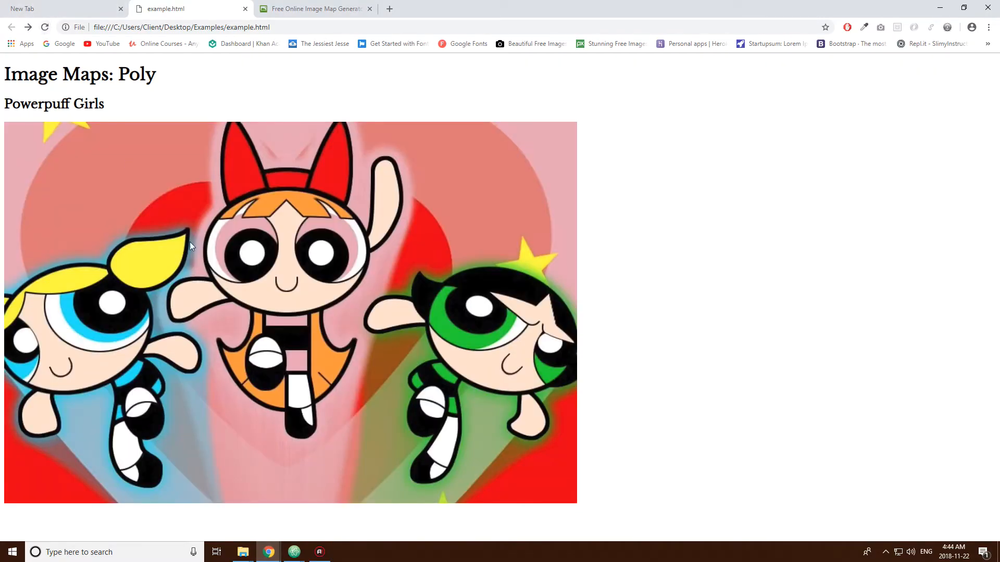
mouse_move(252, 167)
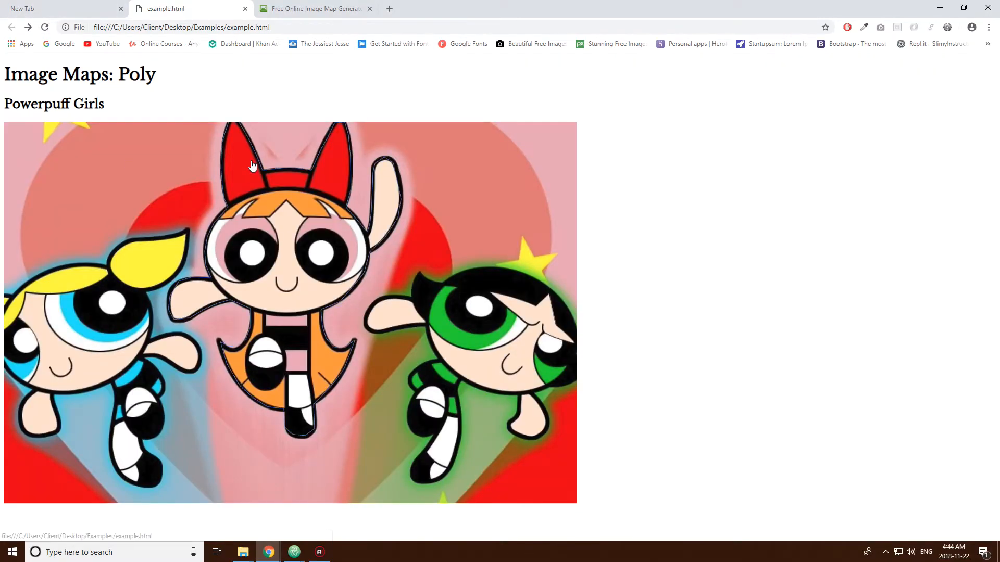
mouse_move(480, 319)
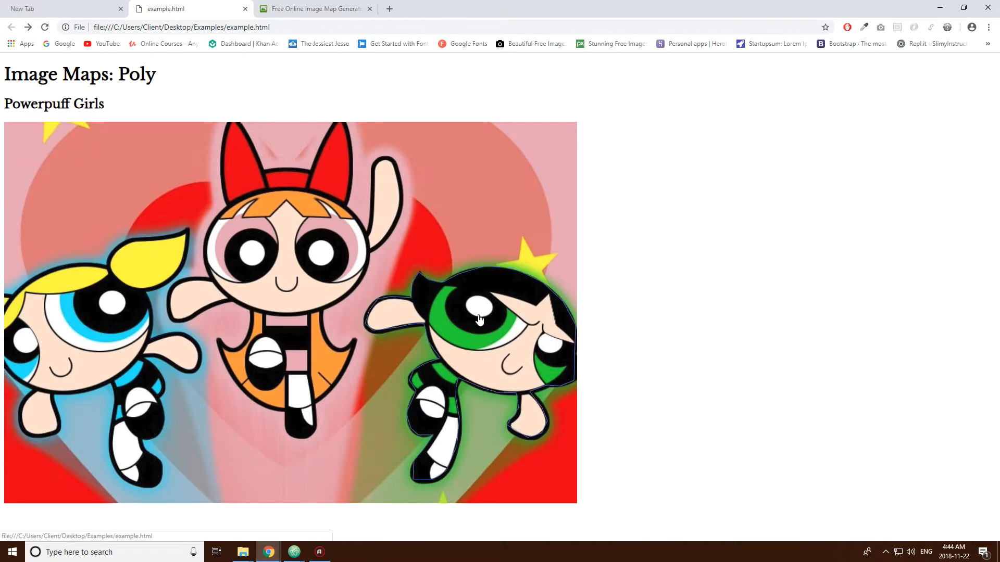
mouse_move(407, 317)
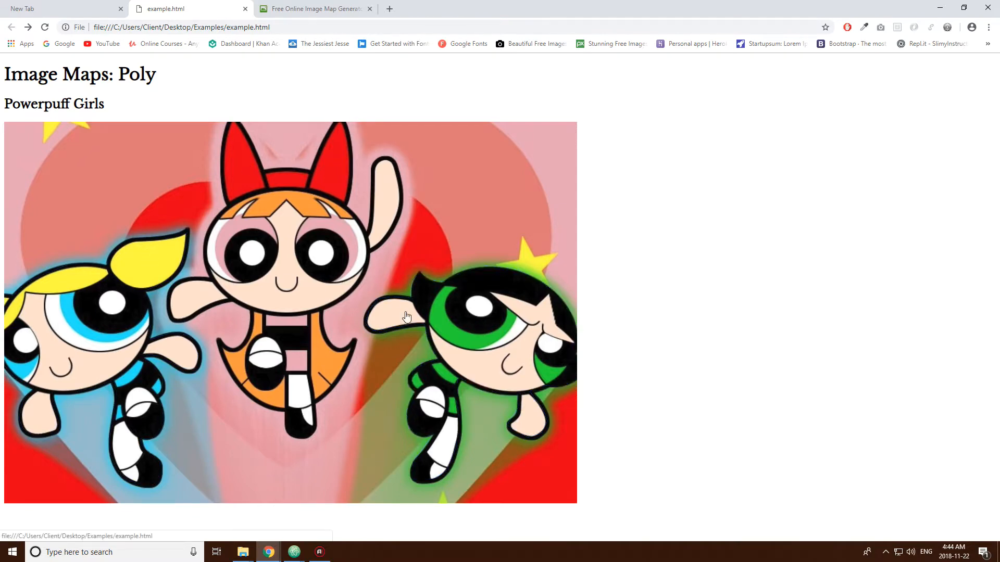
mouse_move(268, 552)
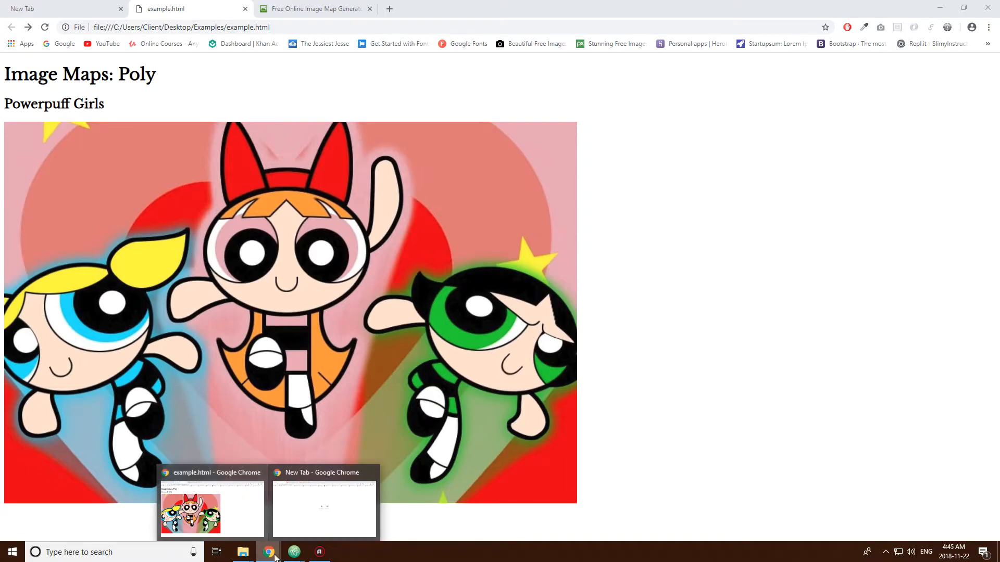
Step: Return to Atom after confirming the picture and link areas work in Chrome
click(318, 552)
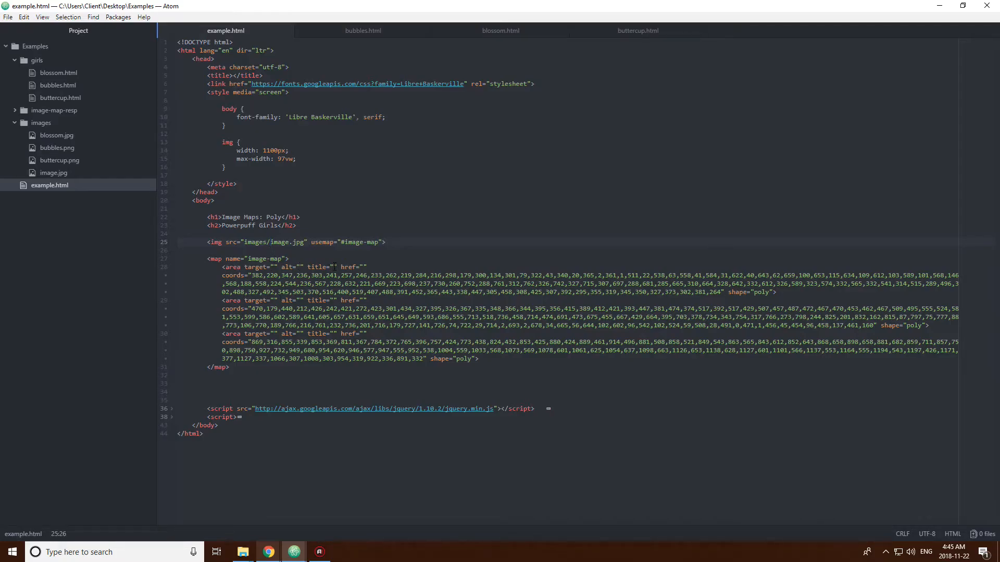
Step: Give the first poly area the title Bubbles and check it in the browser
click(332, 267)
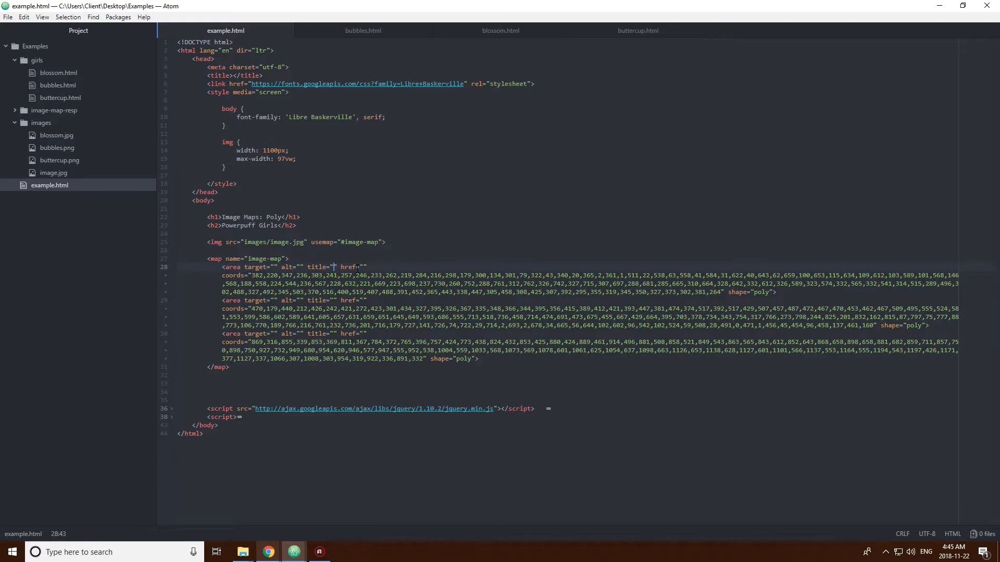
text(Bubbles)
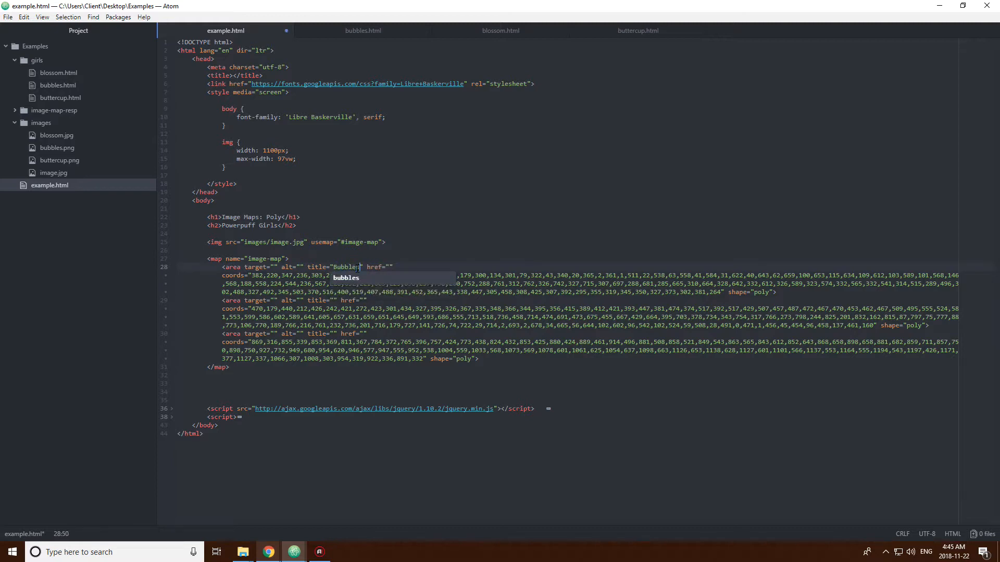
click(267, 553)
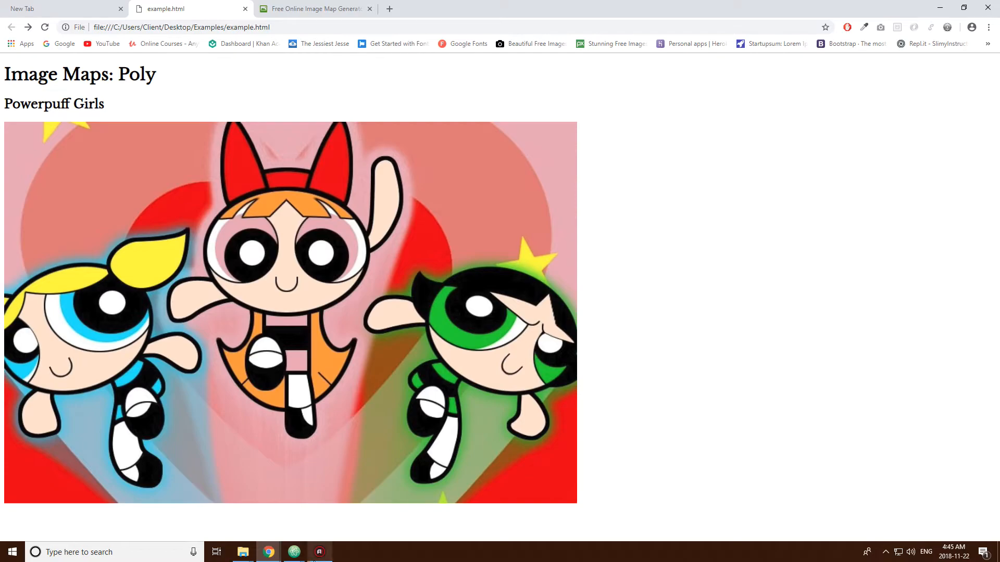
click(294, 552)
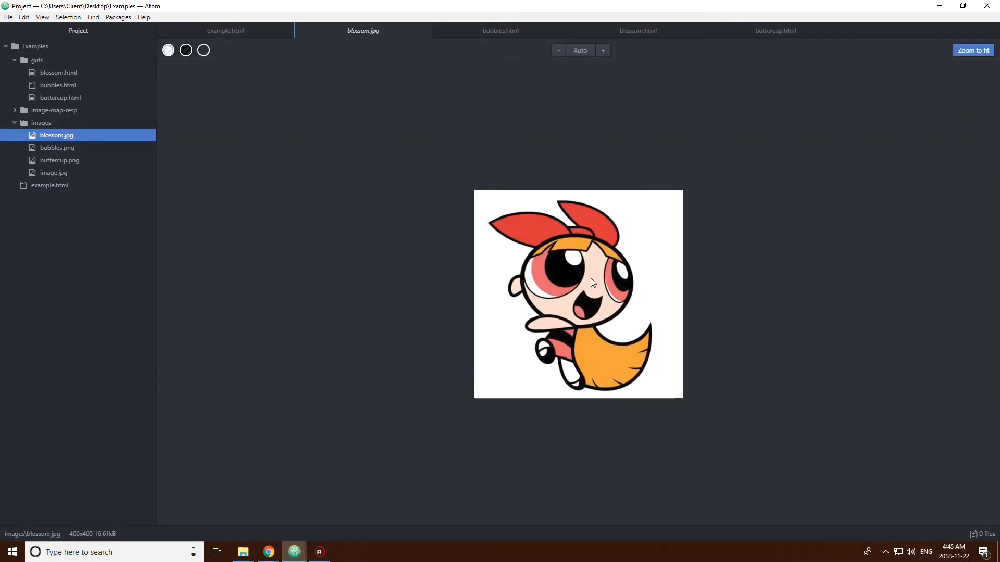
mouse_move(434, 38)
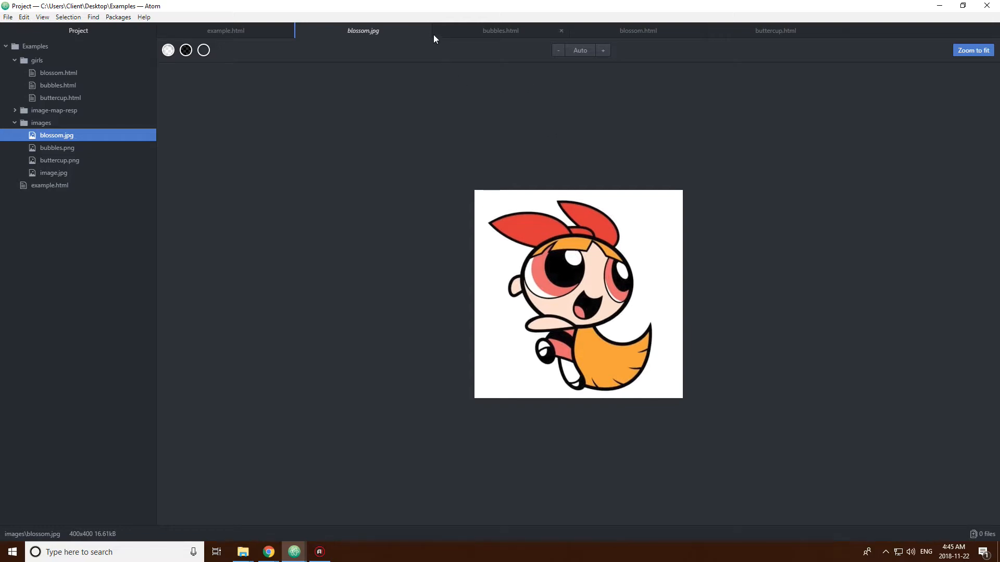
Step: Give the second and third poly areas the titles Blossom and Buttercup
click(268, 552)
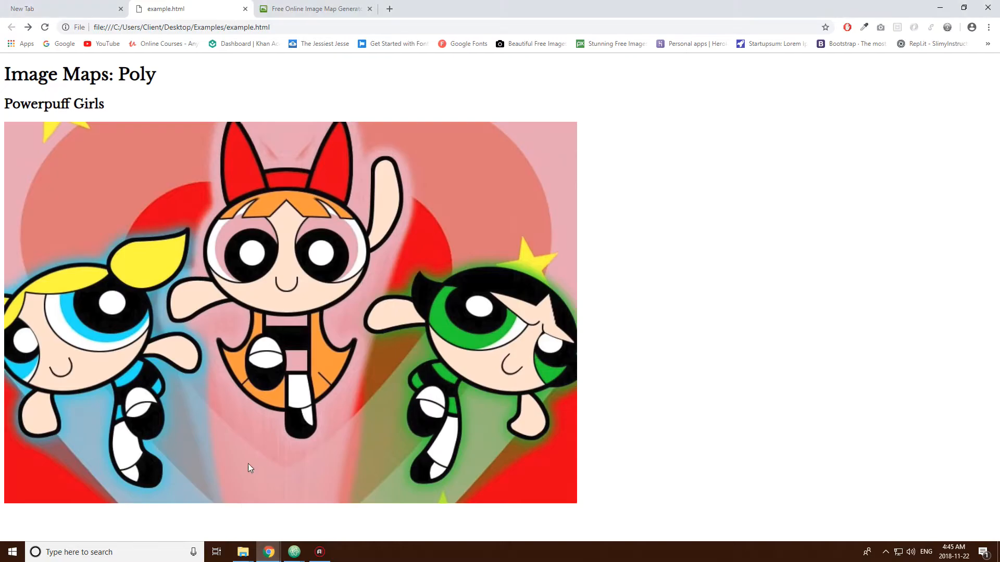
click(293, 552)
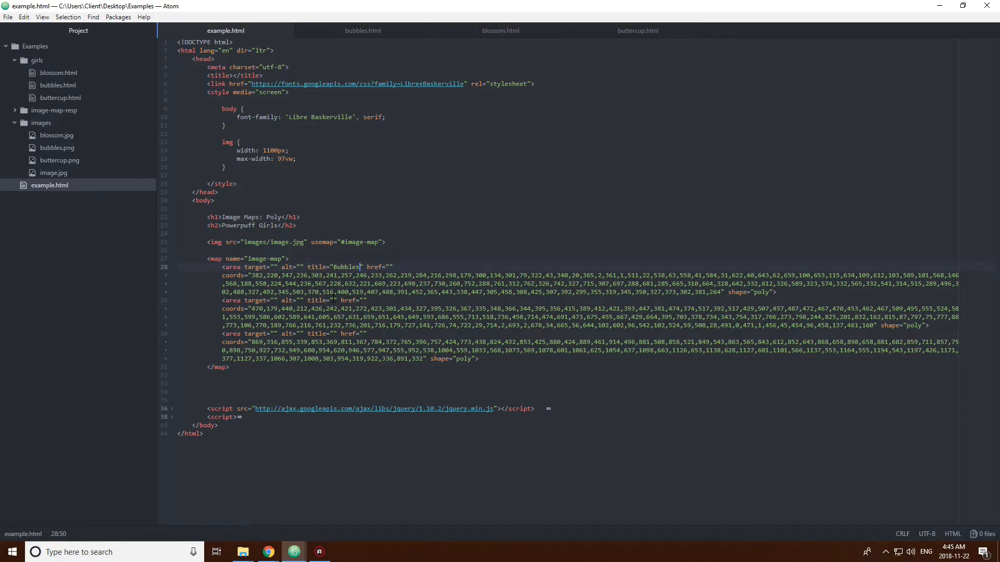
text(Blossom)
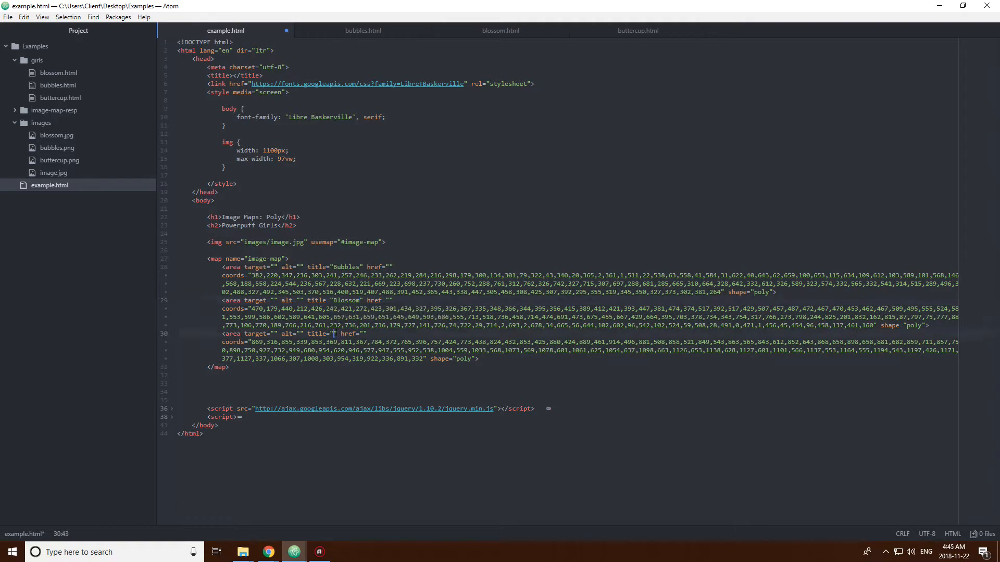
text(Buttercup)
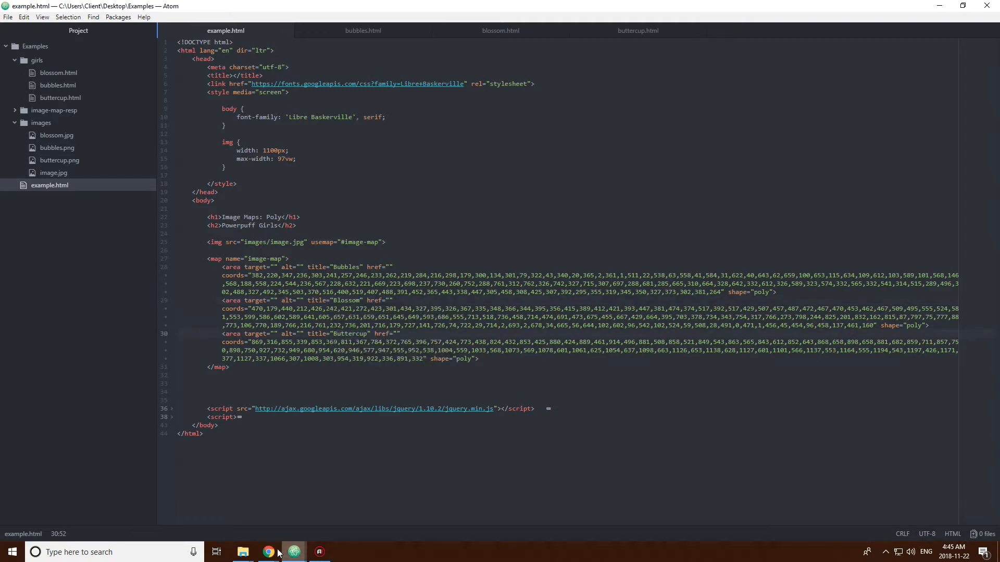
Step: Check Buttercup's title in Chrome, then preview buttercup.png, blossom.jpg, bubbles.png and image.jpg
click(267, 552)
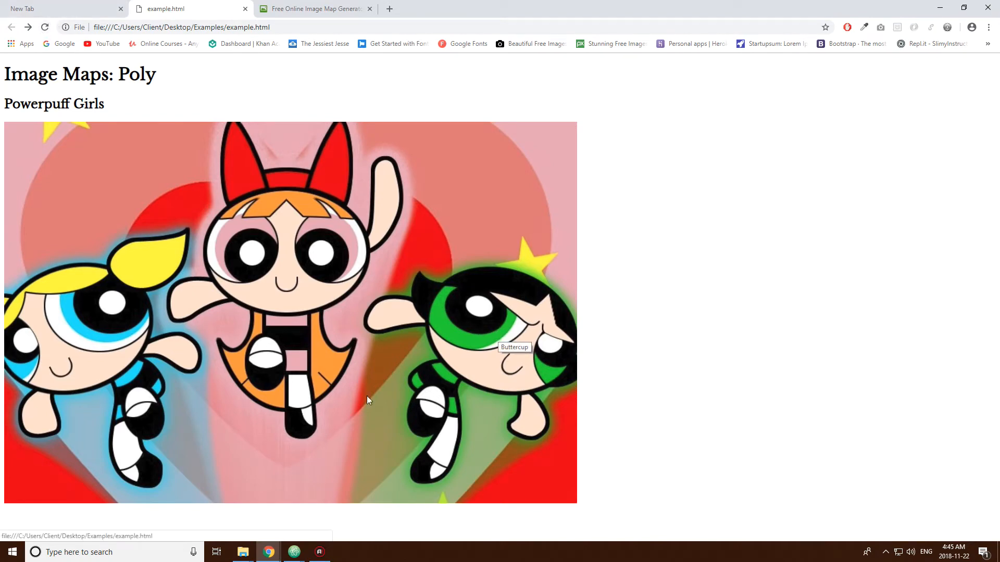
click(293, 552)
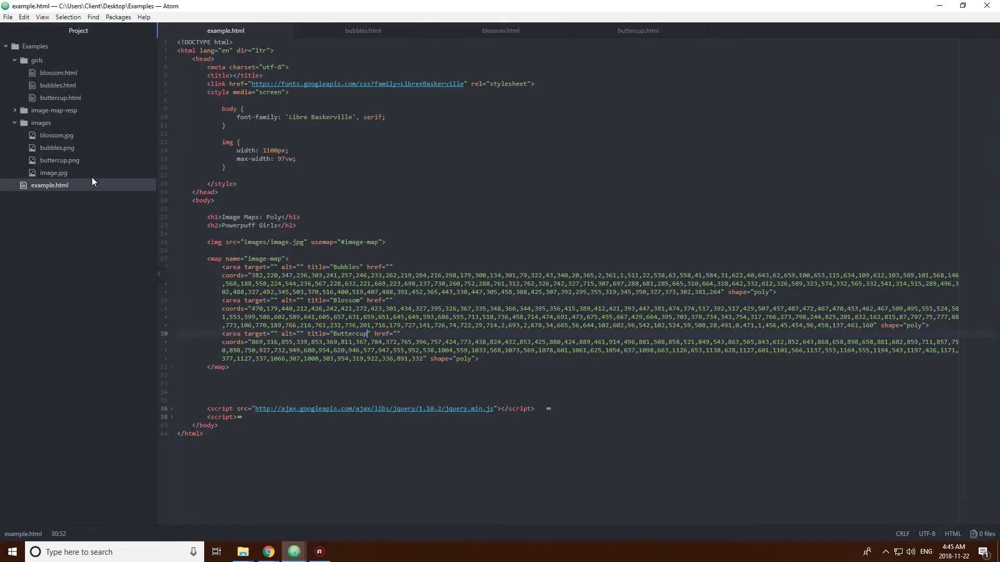
click(59, 160)
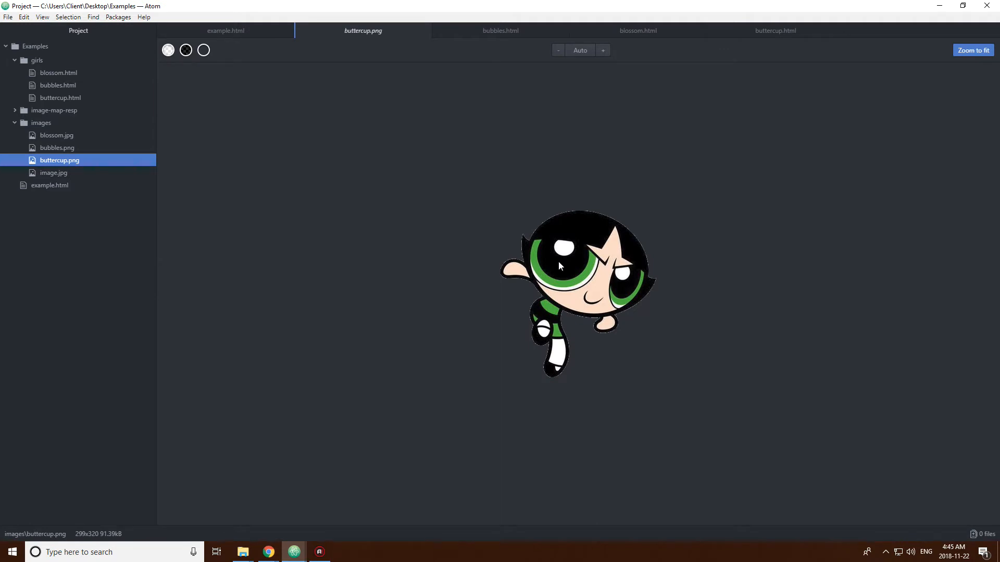
click(57, 134)
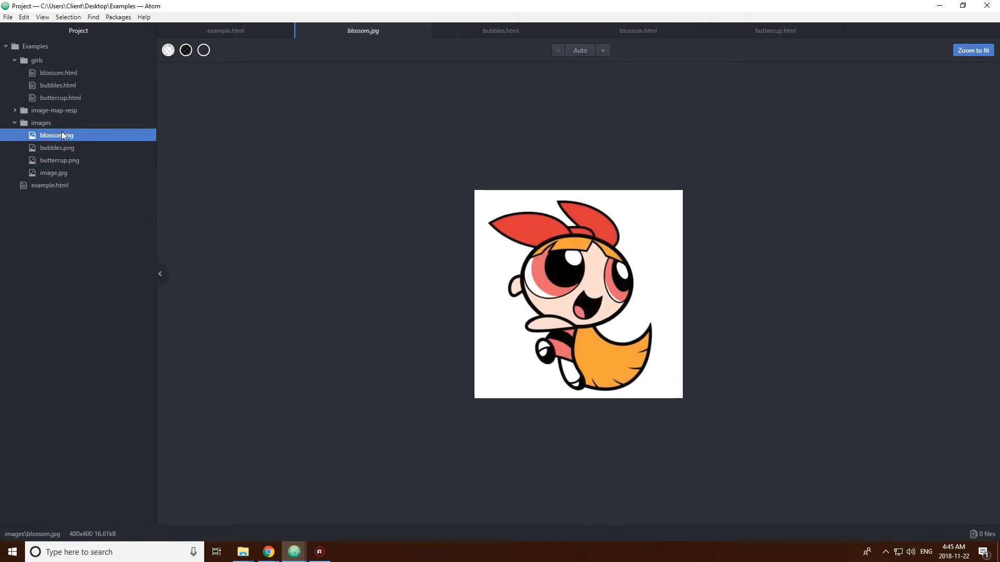
click(60, 160)
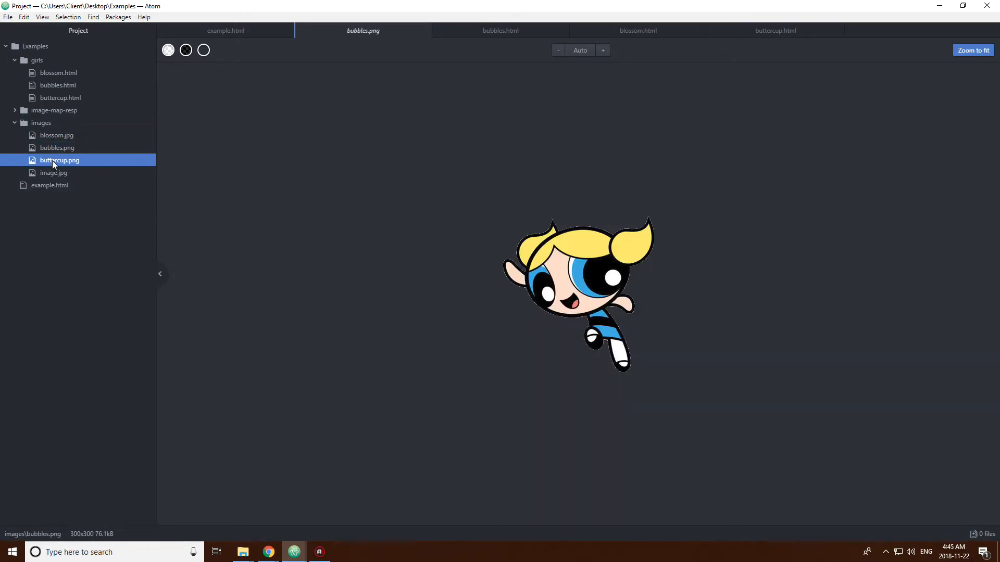
click(57, 135)
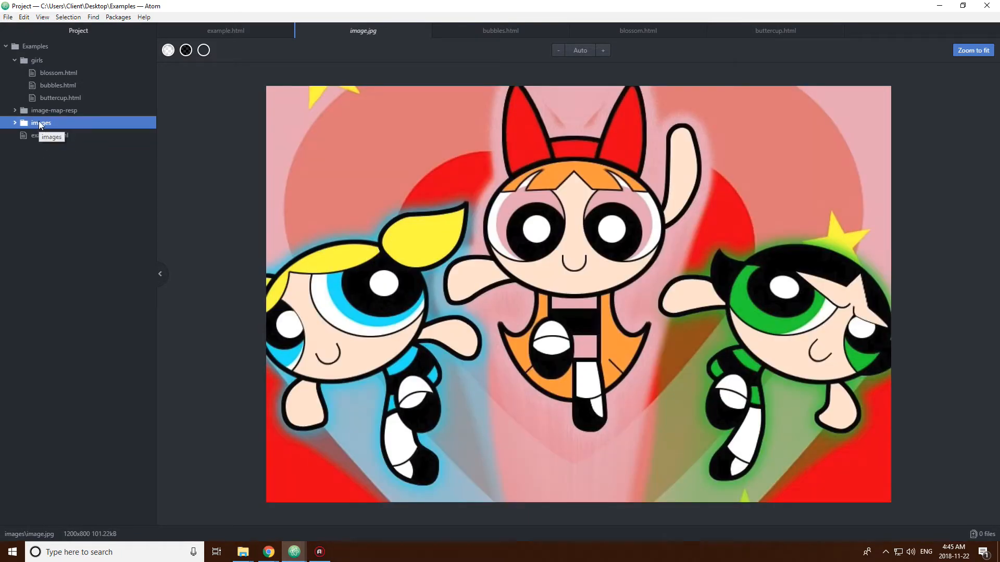
Step: Collapse the project folders and reopen example.html
click(37, 59)
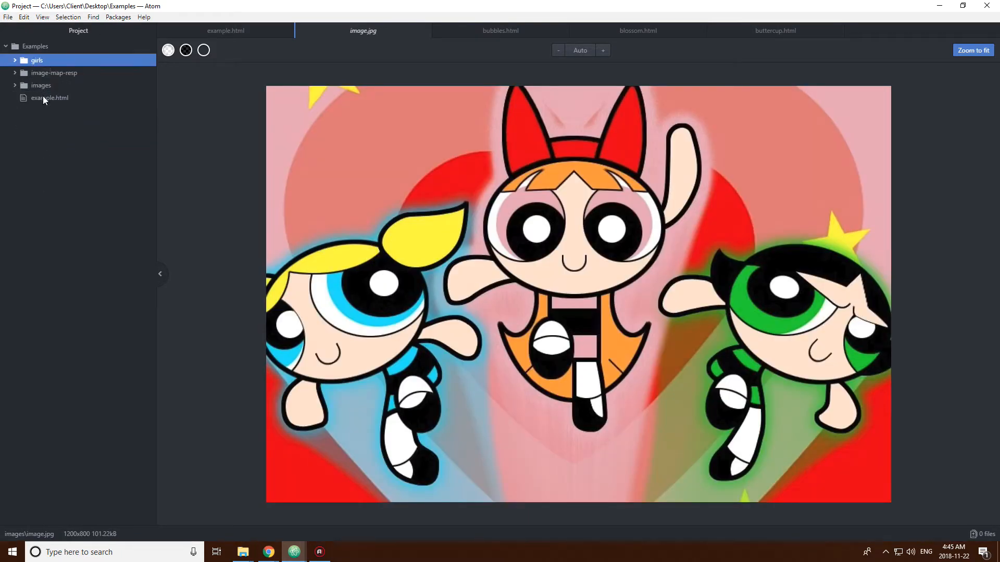
click(48, 97)
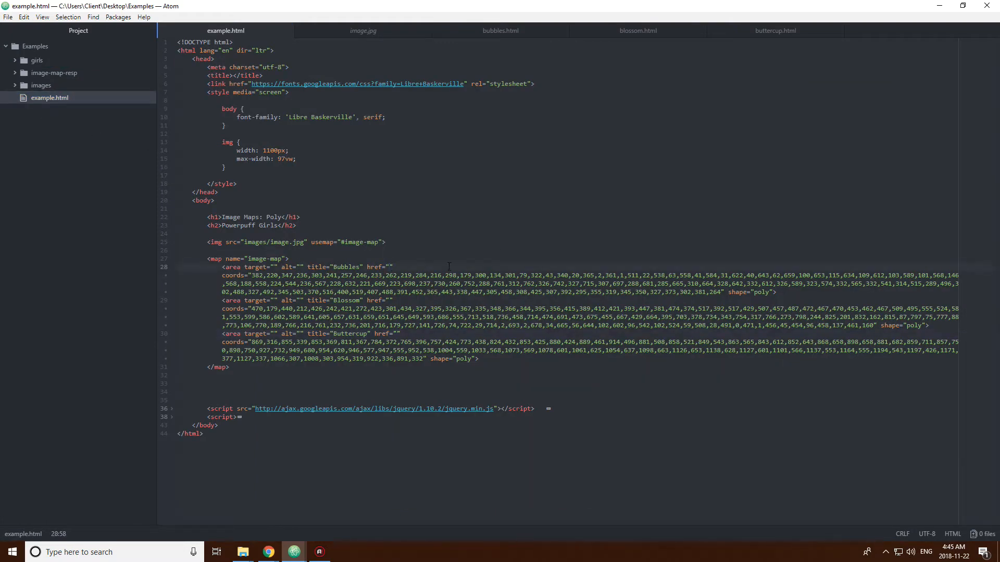
Step: Set the Bubbles area's href to girls/bubbles.html
text(girls/)
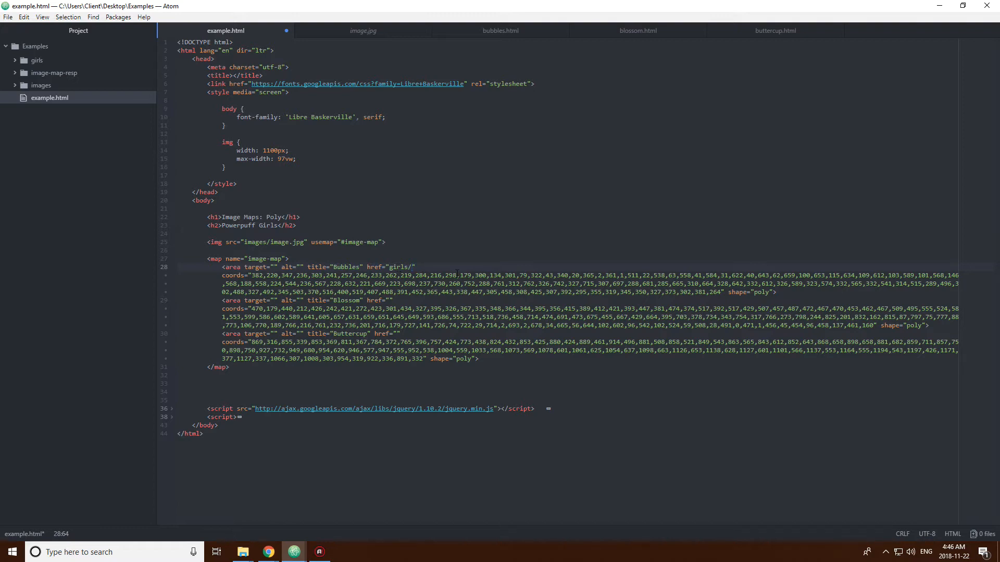
click(365, 267)
text(bubbles)
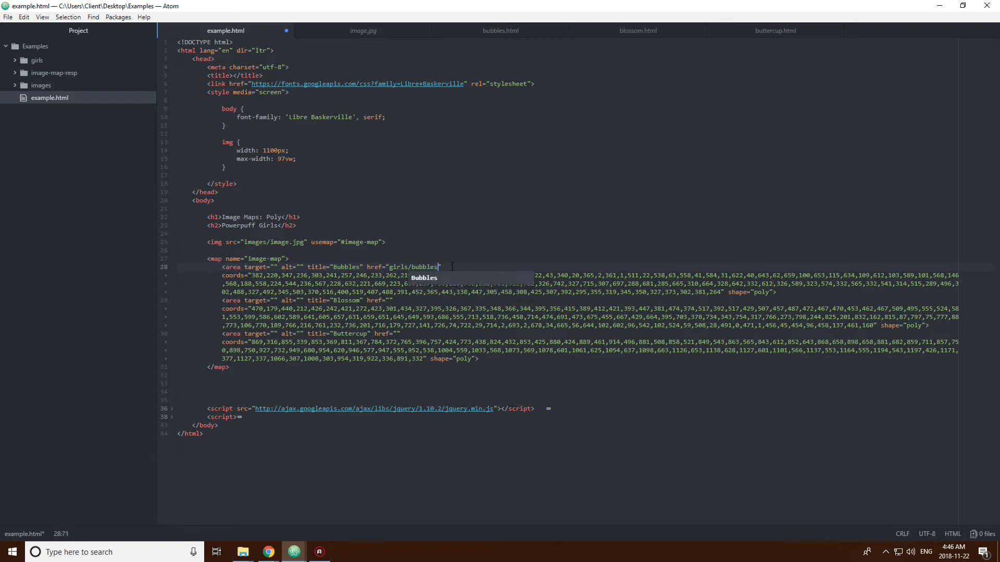
text(.html)
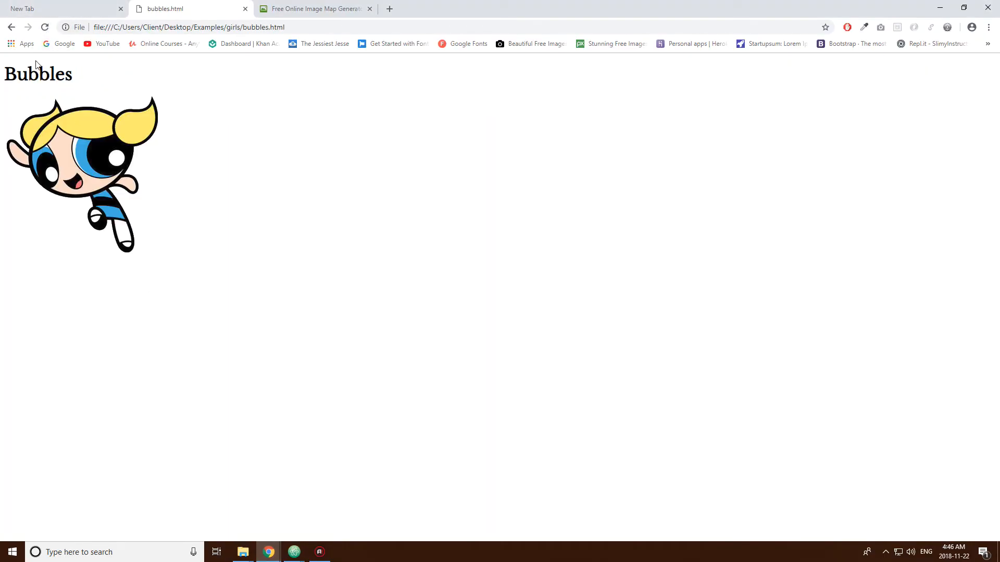
mouse_move(12, 26)
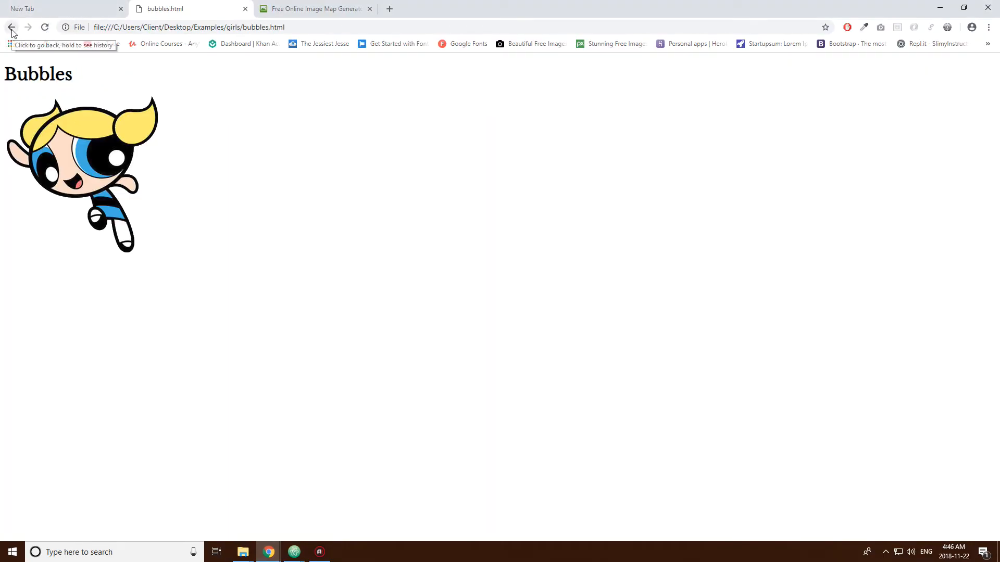
Step: Set the Blossom area's href to girls/blossom.html
click(292, 552)
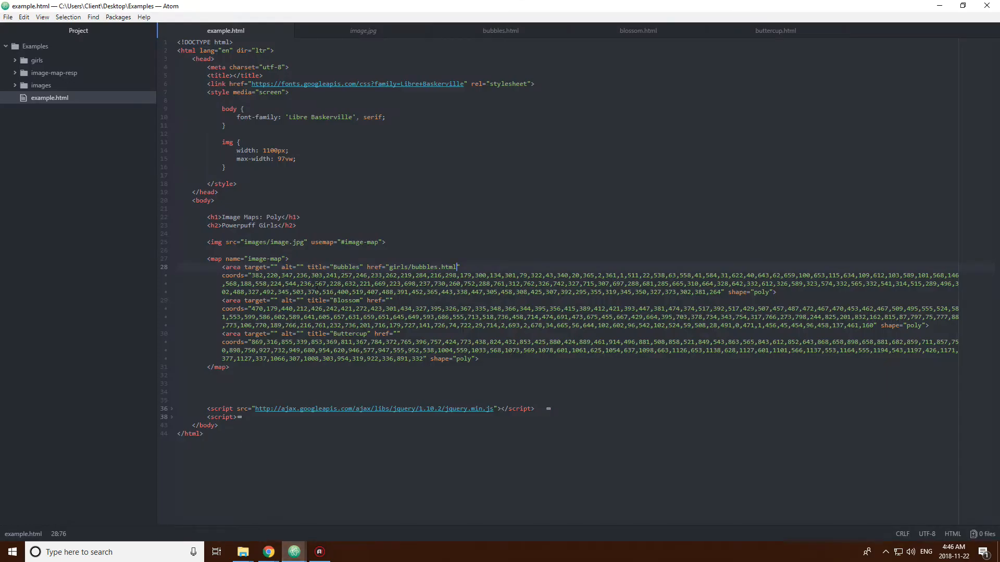
click(411, 300)
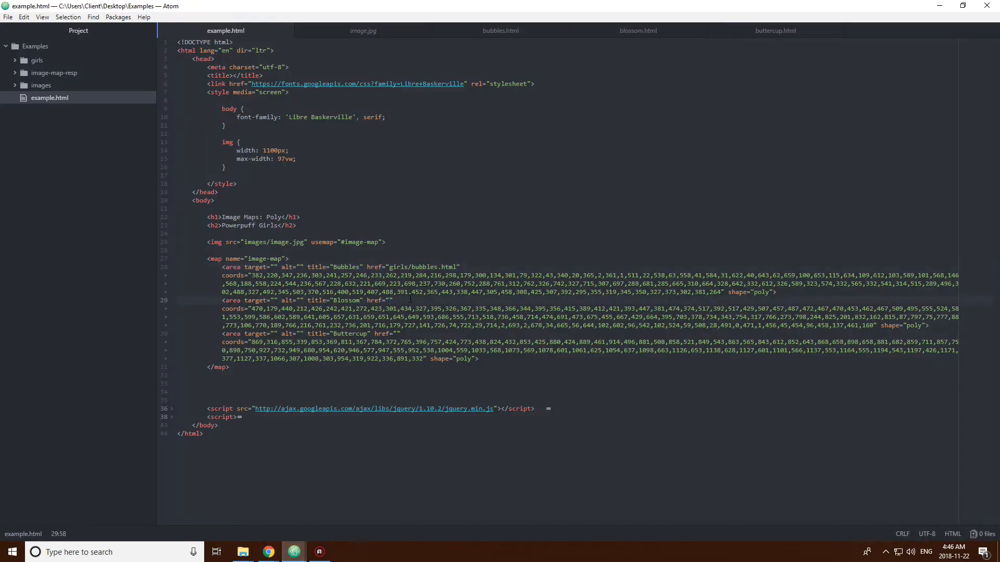
text(girls)
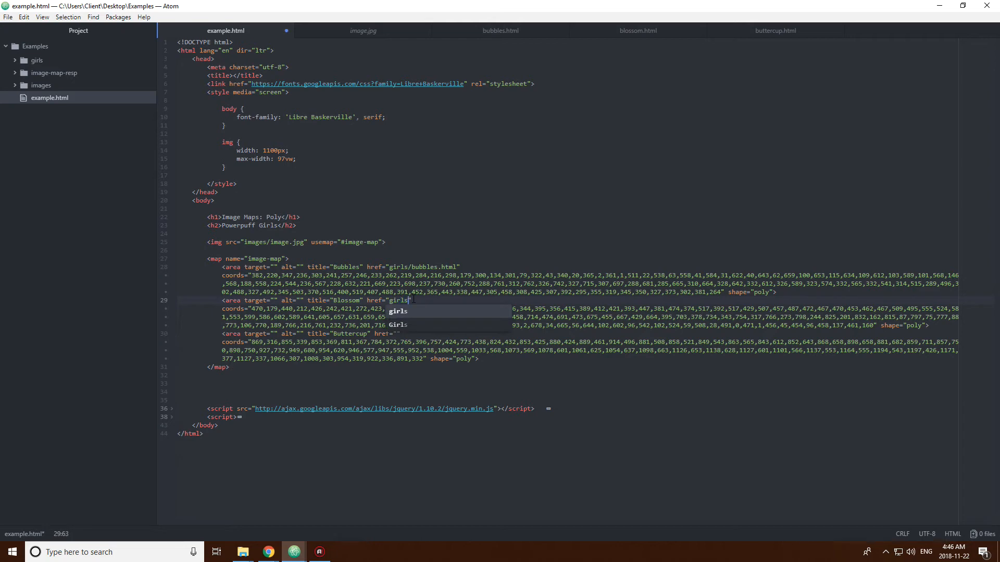
text(/blossom.html)
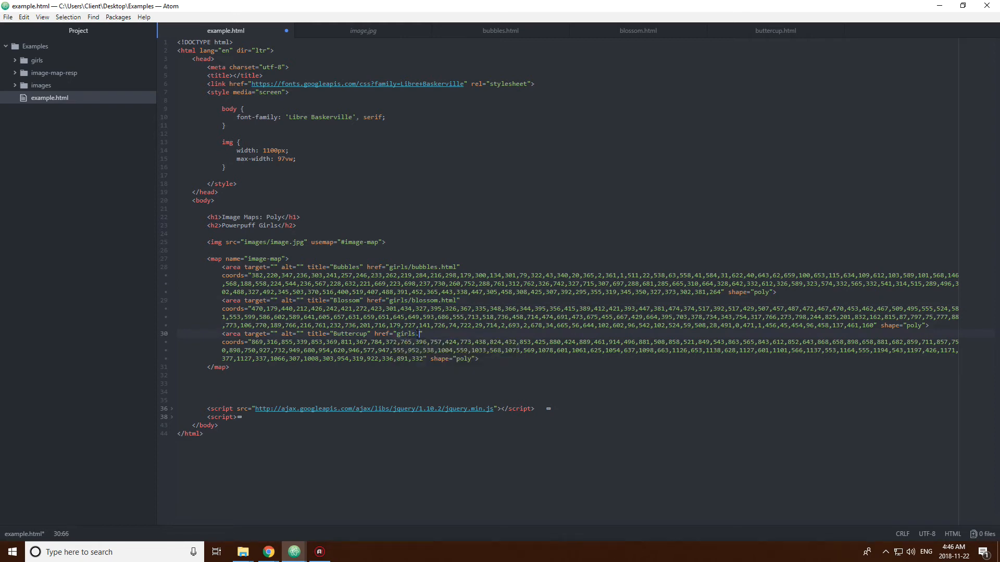
Step: Set the Buttercup area's href to girls/buttercup.html
text(/)
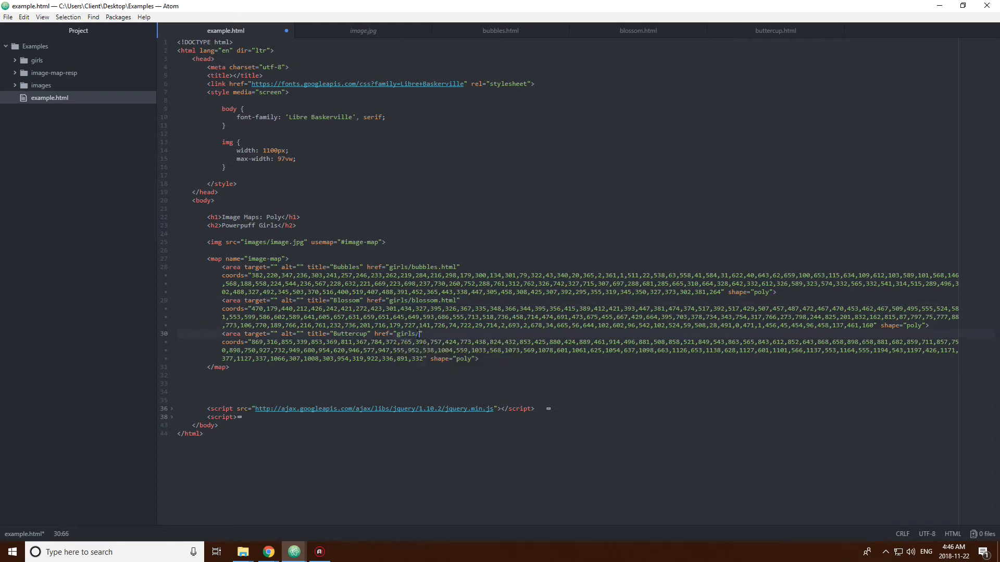
text(buttercup)
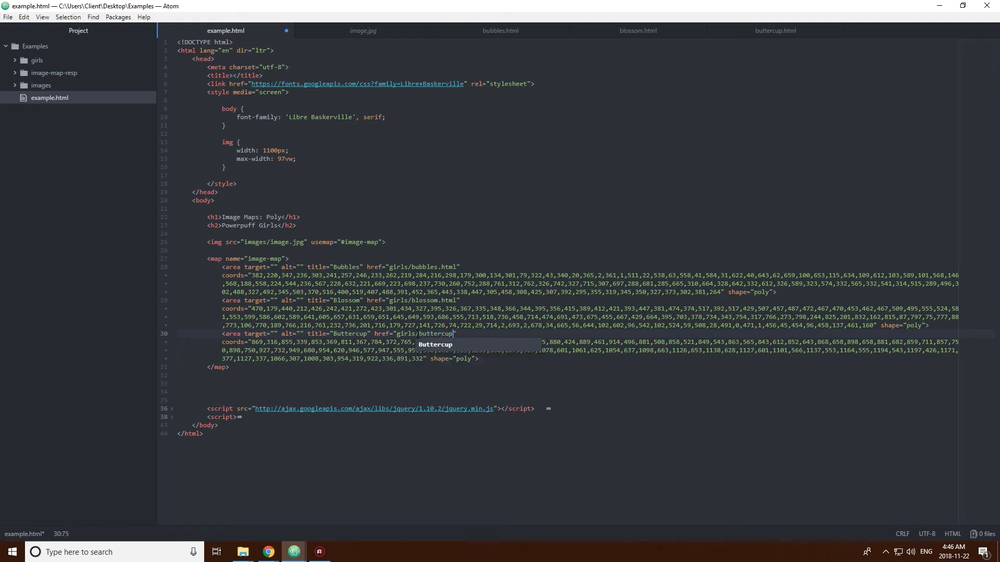
text(.html)
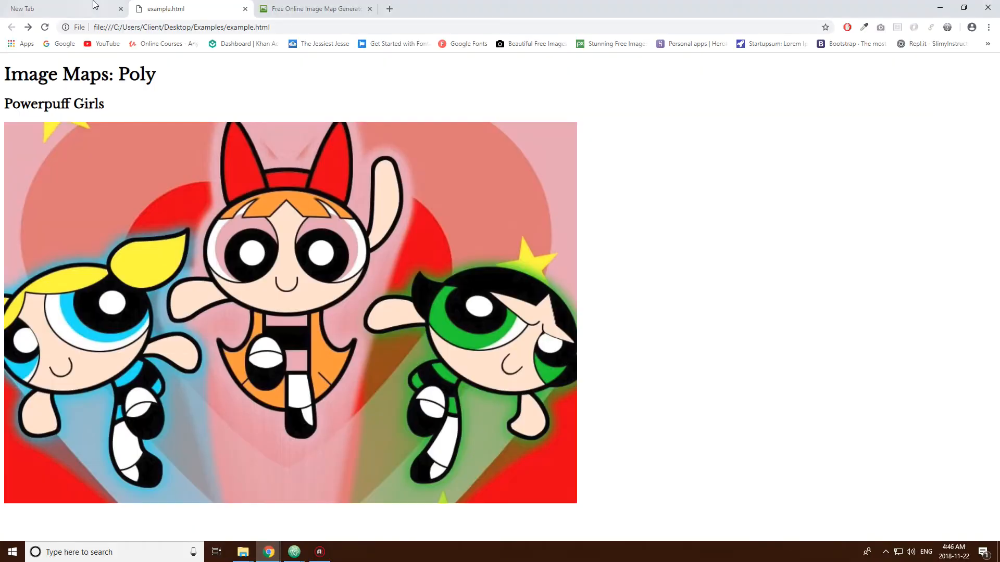
click(96, 350)
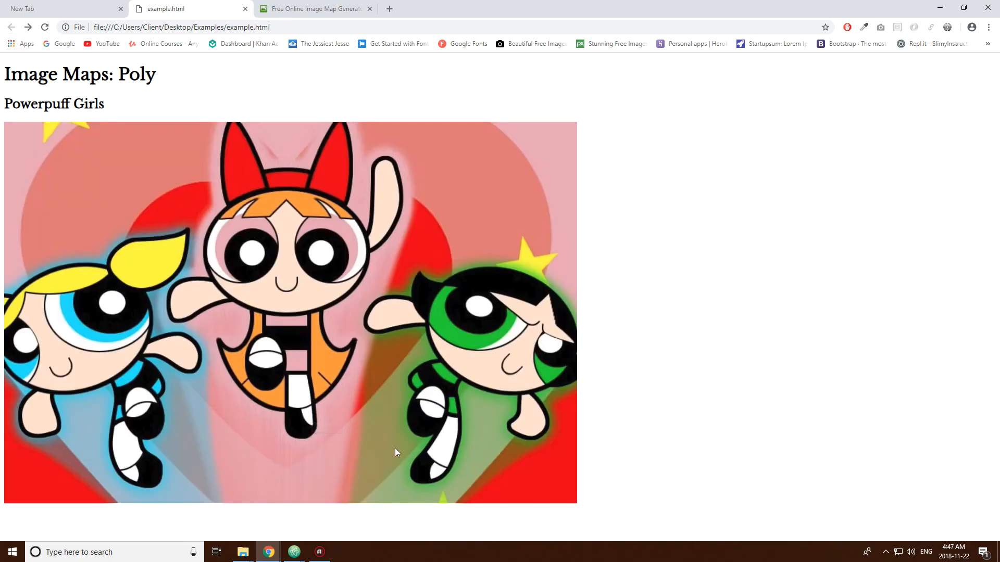
mouse_move(210, 48)
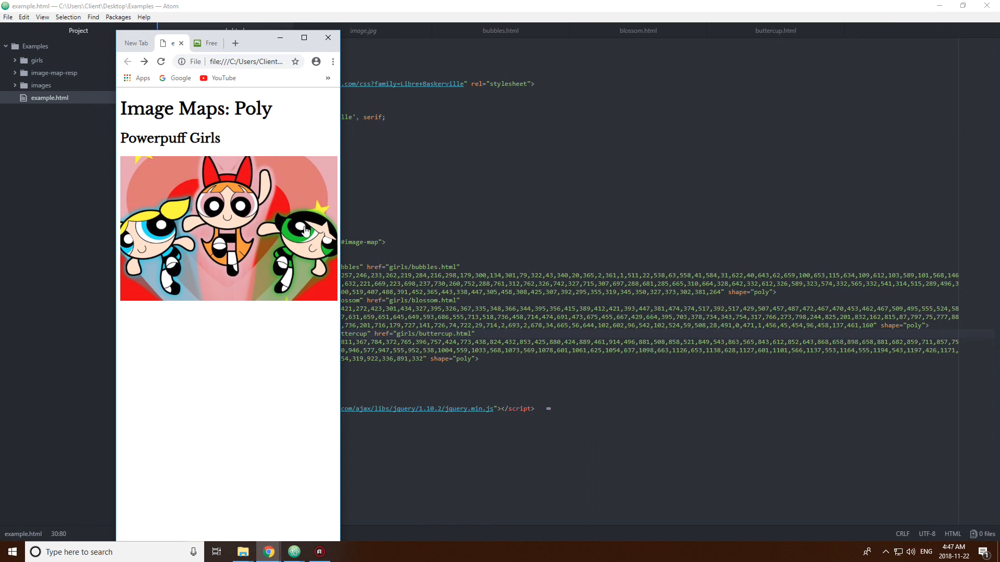
Step: Follow the Bubbles area to her page, go back, then follow the Blossom area
click(144, 243)
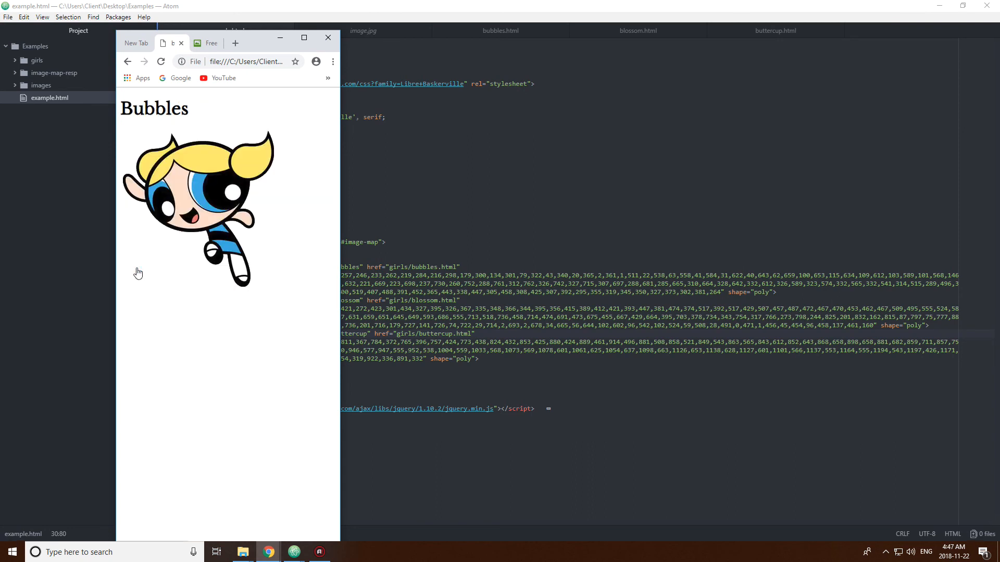
click(128, 61)
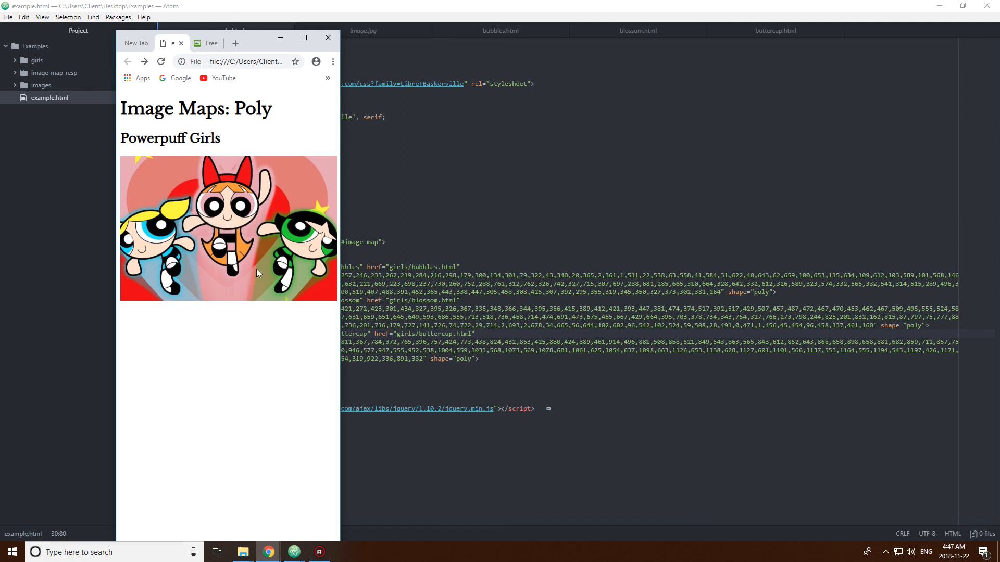
mouse_move(281, 220)
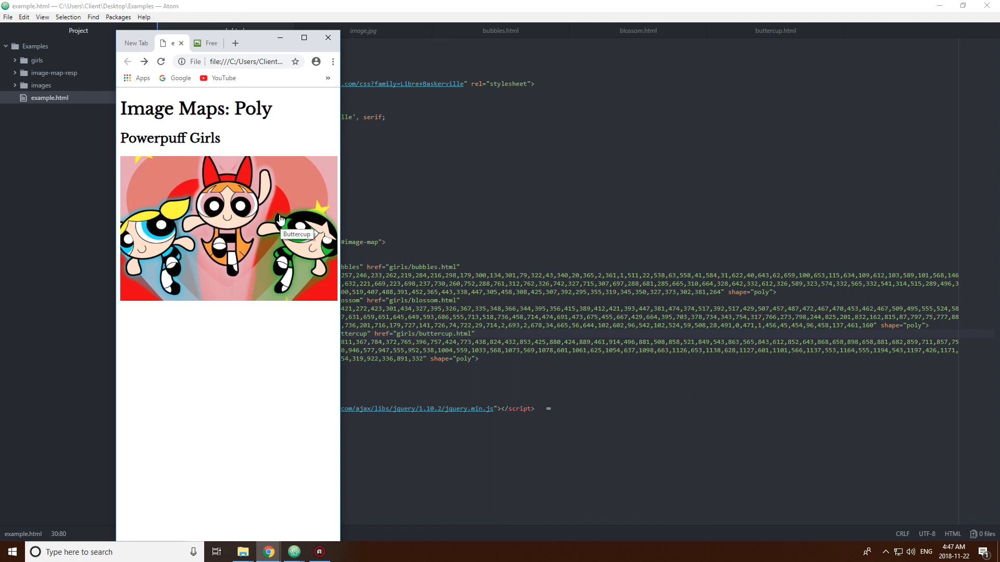
mouse_move(230, 203)
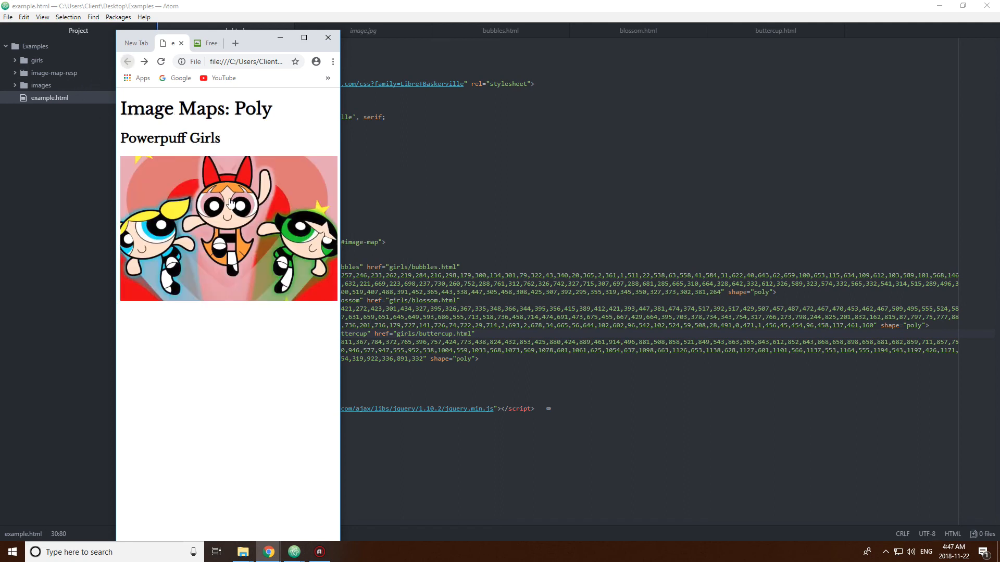
click(228, 204)
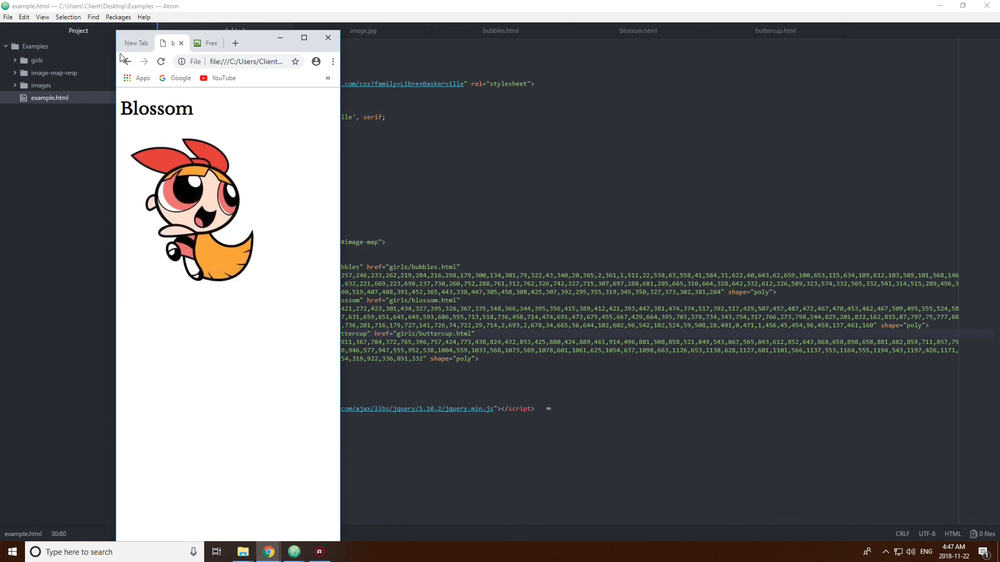